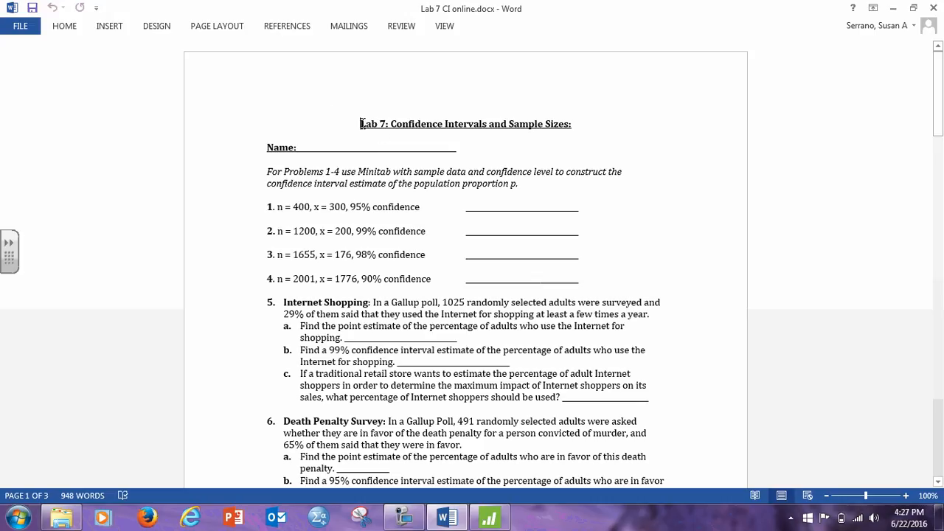
mouse_move(432, 118)
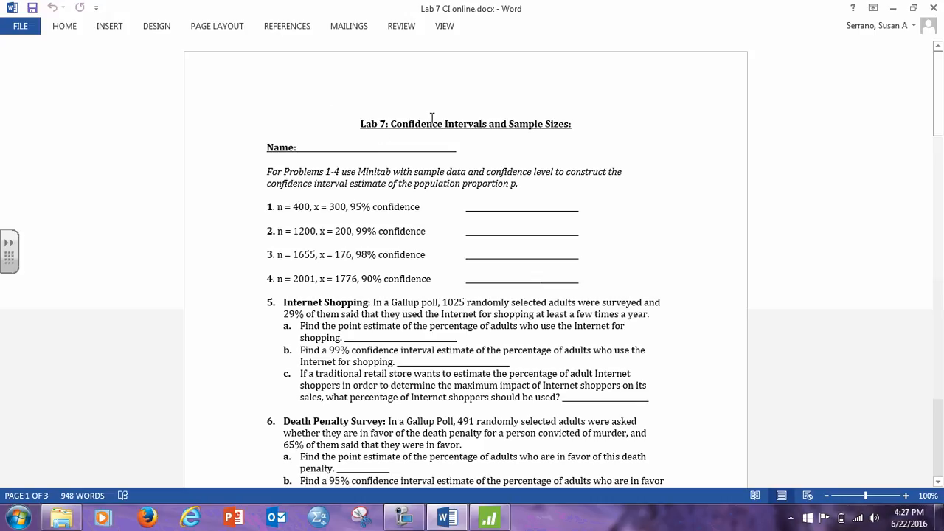
mouse_move(340, 190)
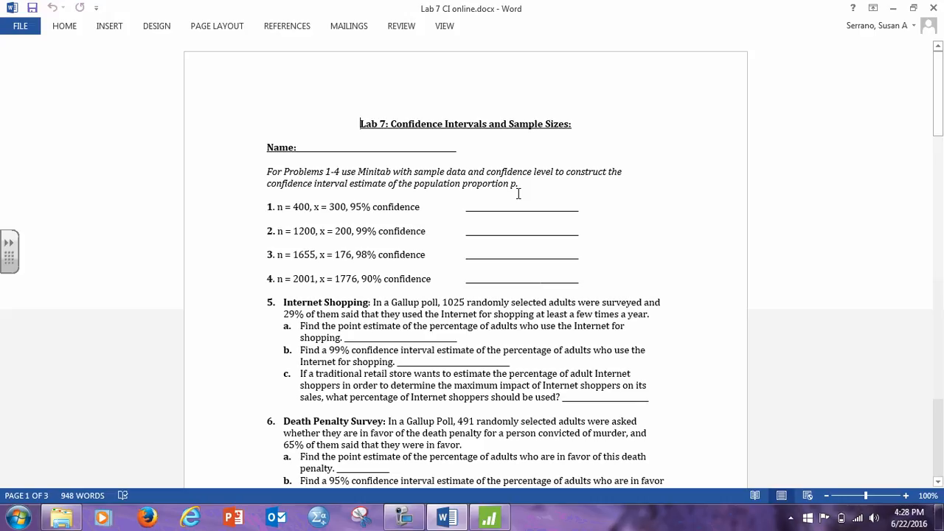
mouse_move(273, 183)
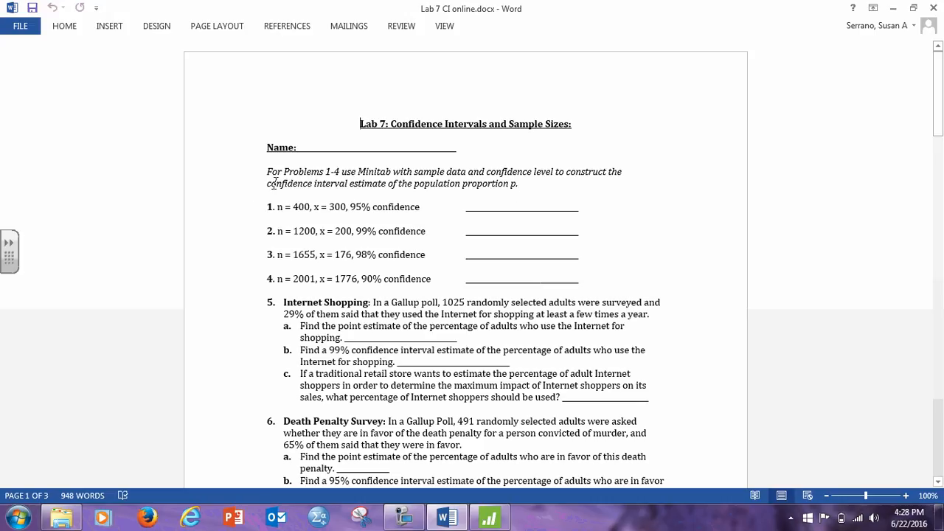
mouse_move(490, 184)
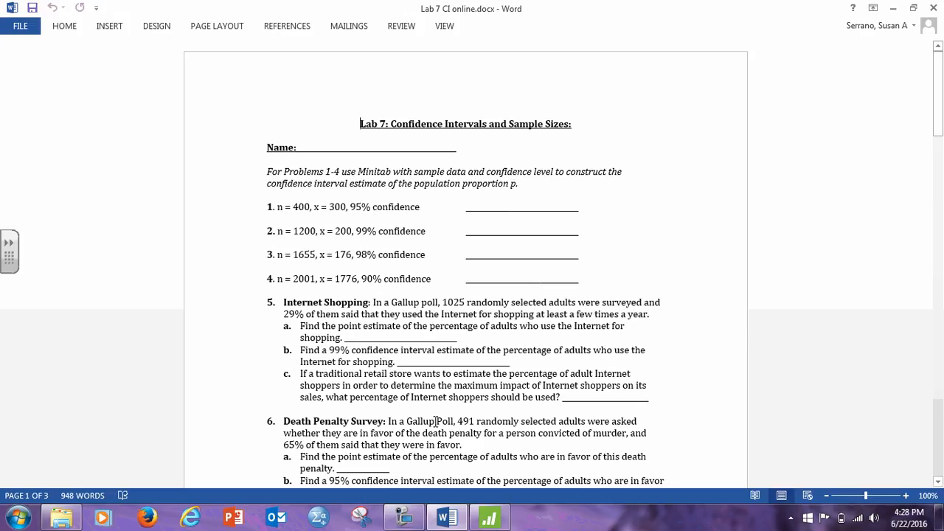
Step: Open 1 Proportion in Minitab and enter summarized data: 300 events, 400 trials
left_click(489, 516)
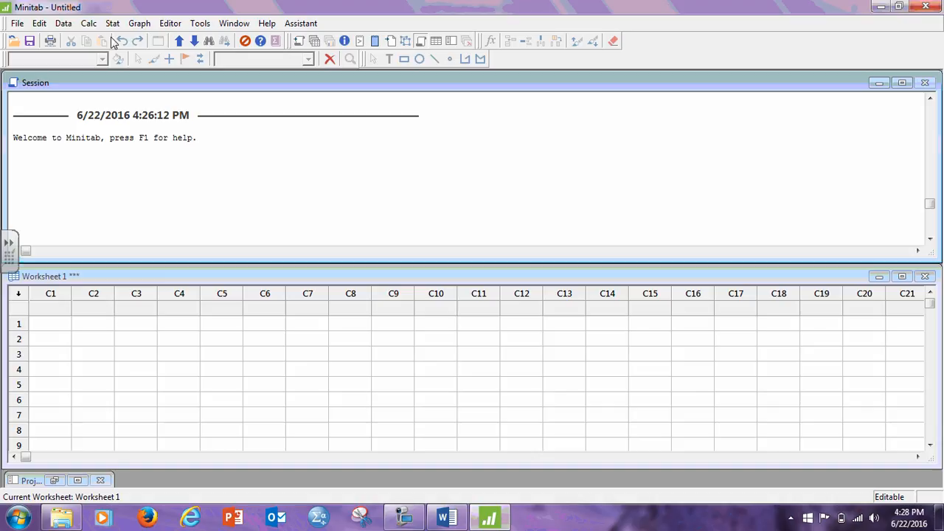
mouse_move(113, 23)
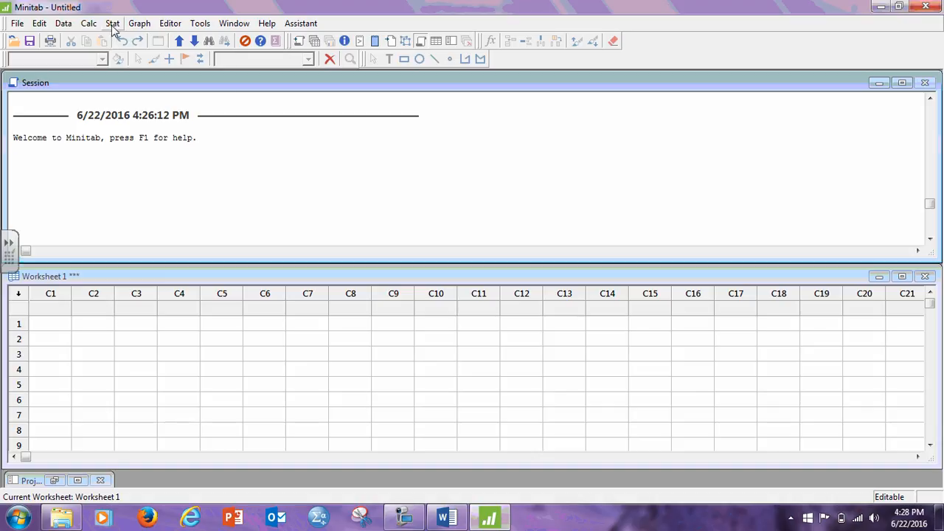
left_click(113, 23)
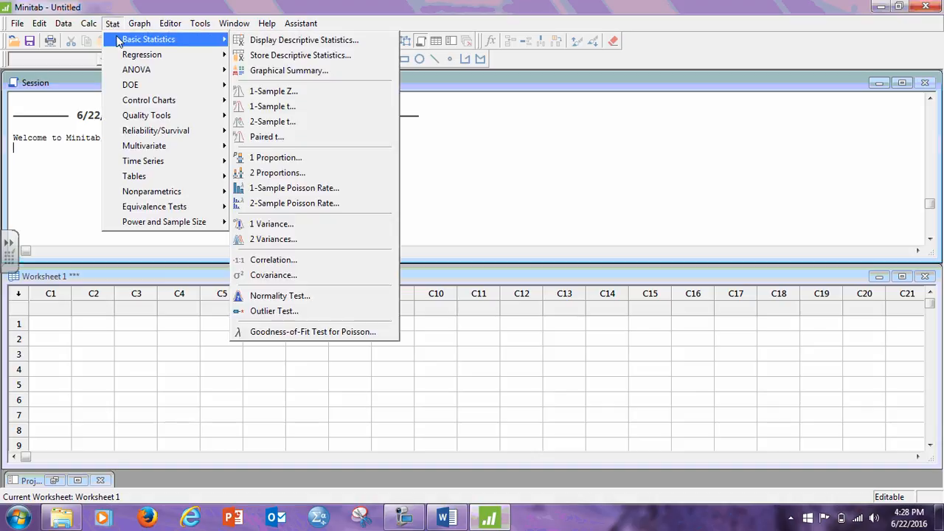
mouse_move(277, 158)
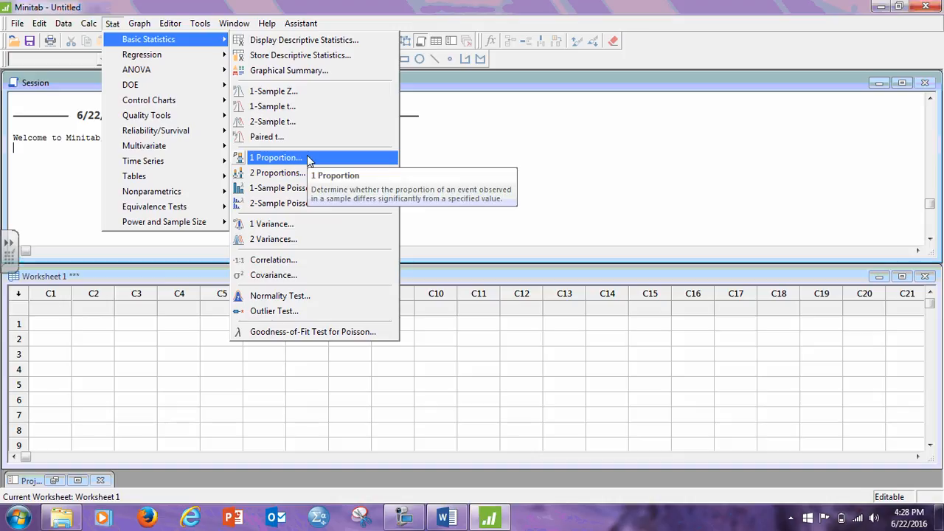
left_click(276, 157)
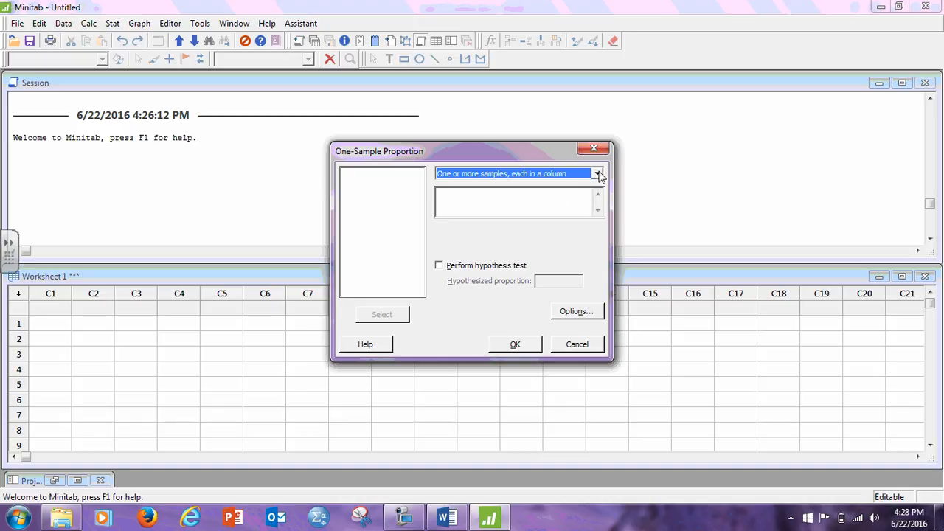
left_click(597, 174)
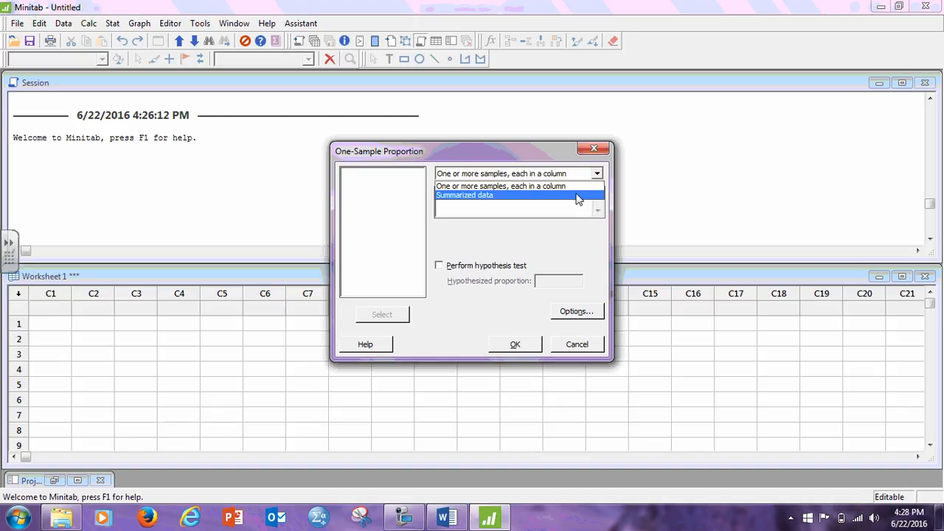
left_click(463, 194)
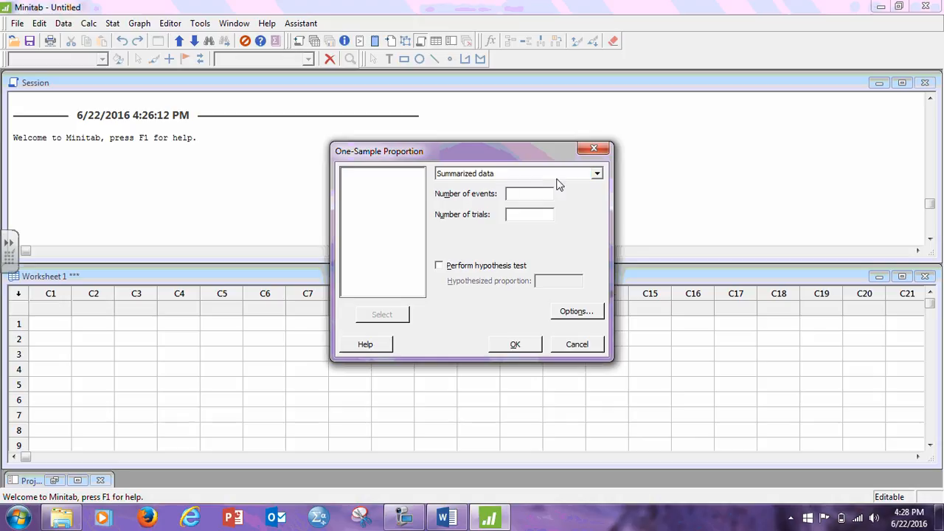
type("300")
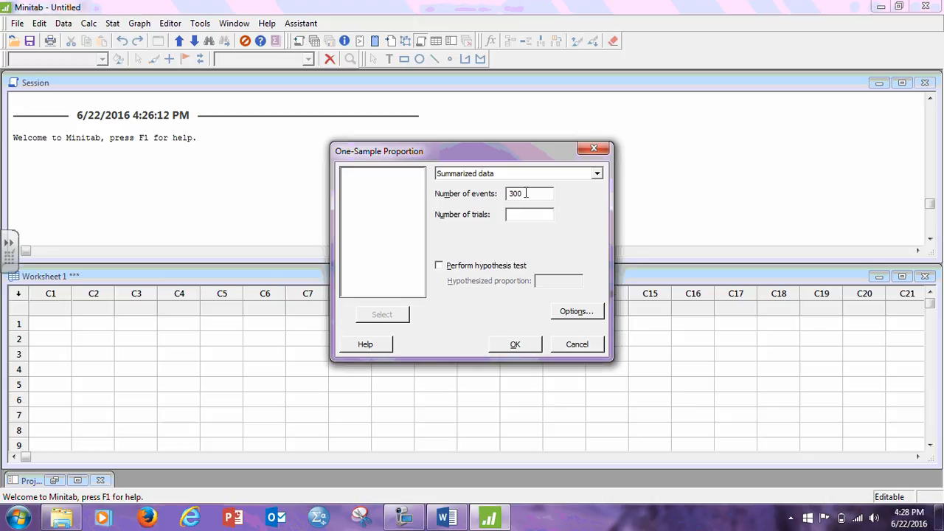
left_click(530, 213)
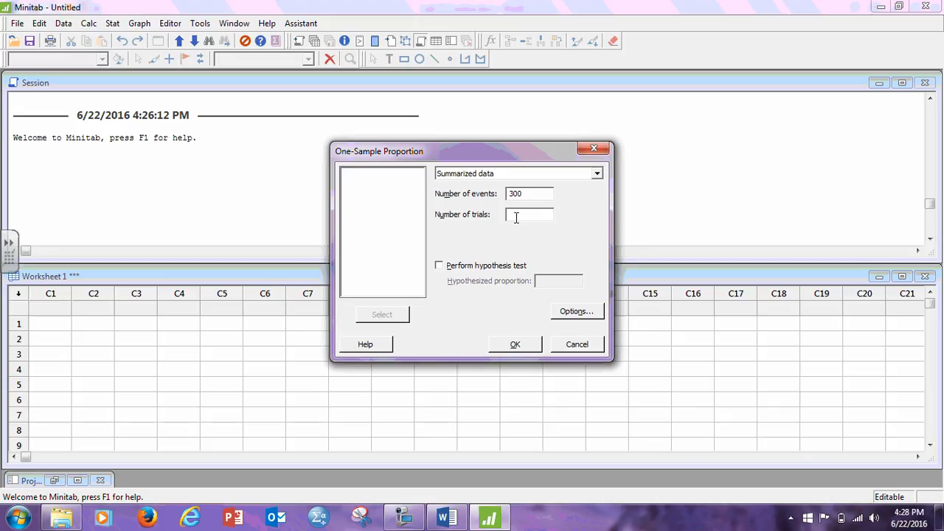
type("4")
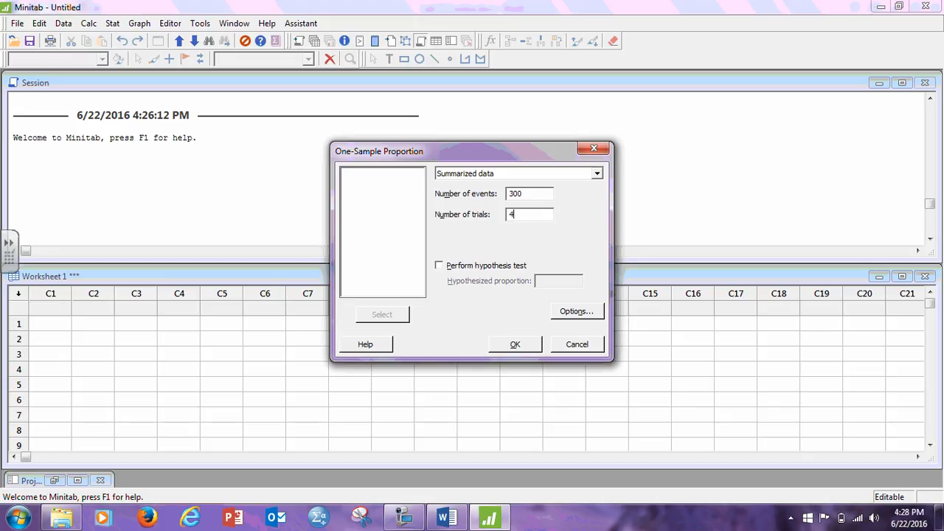
type("00")
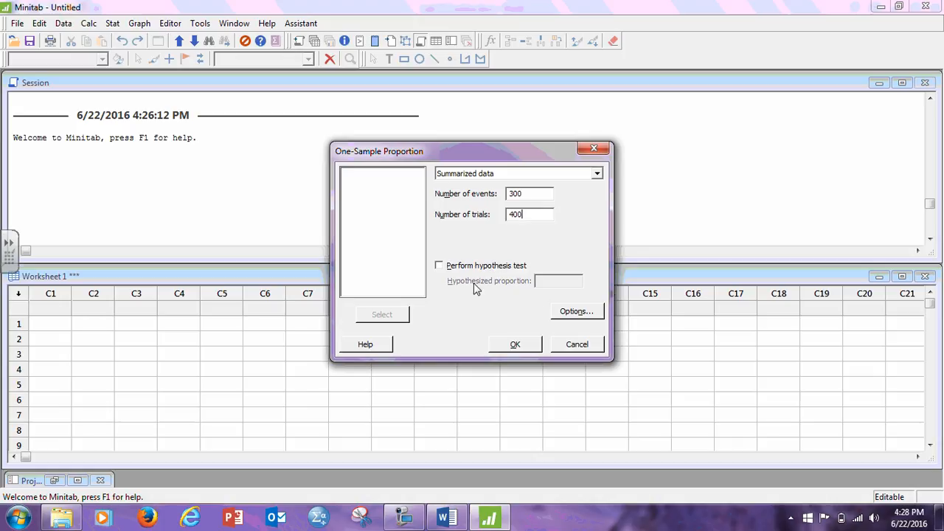
left_click(576, 311)
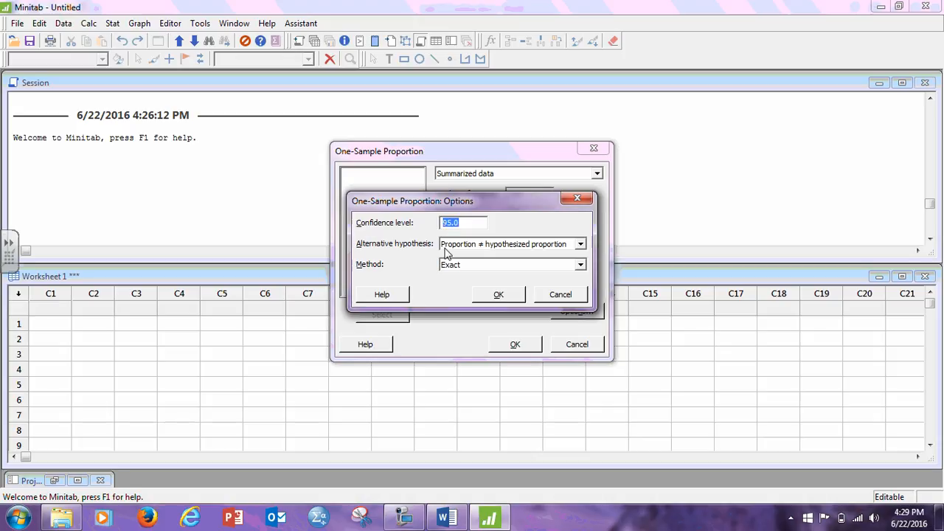
mouse_move(483, 253)
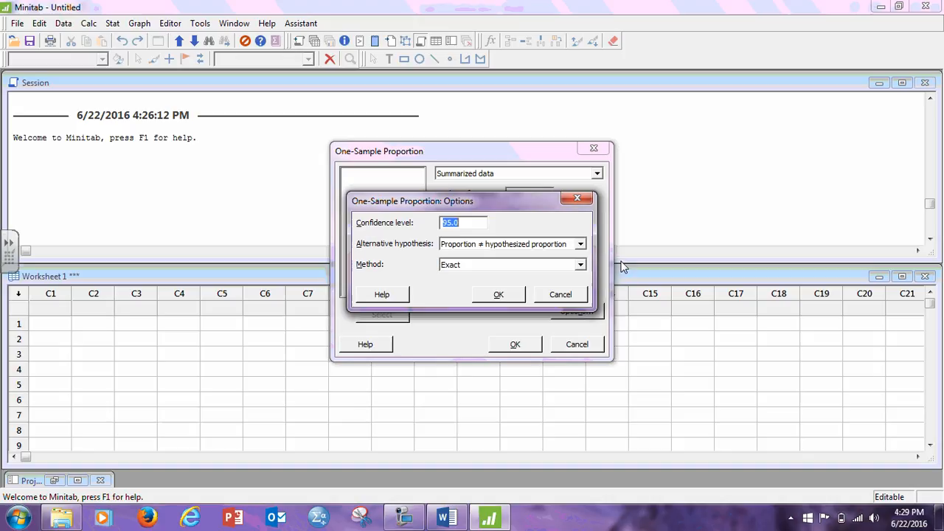
mouse_move(726, 190)
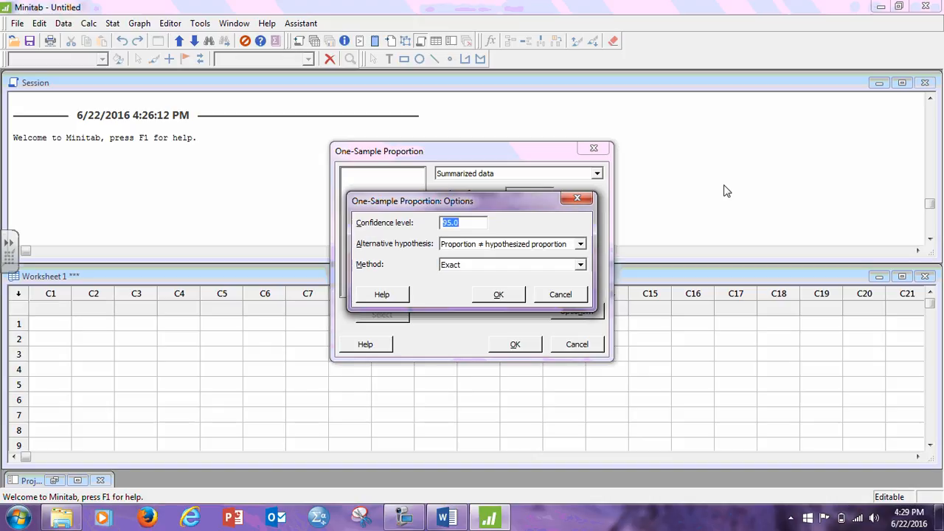
left_click(581, 264)
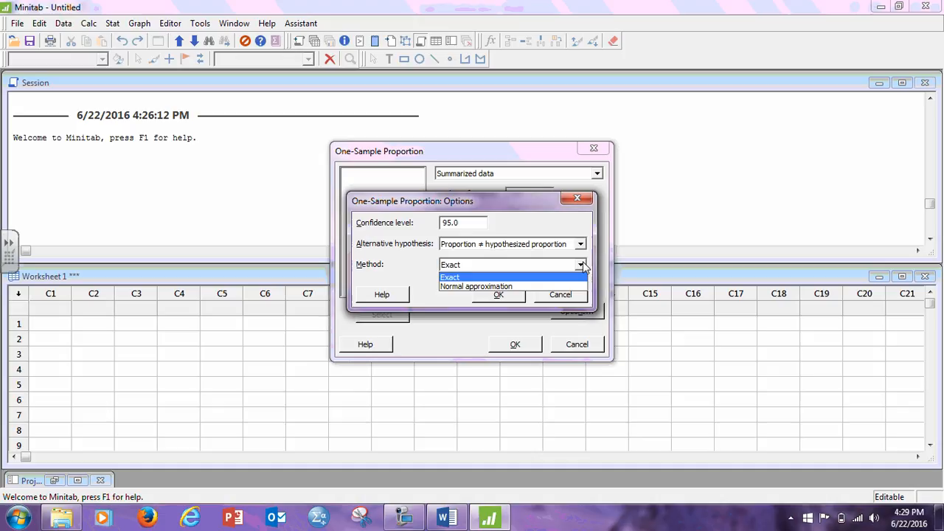
mouse_move(466, 279)
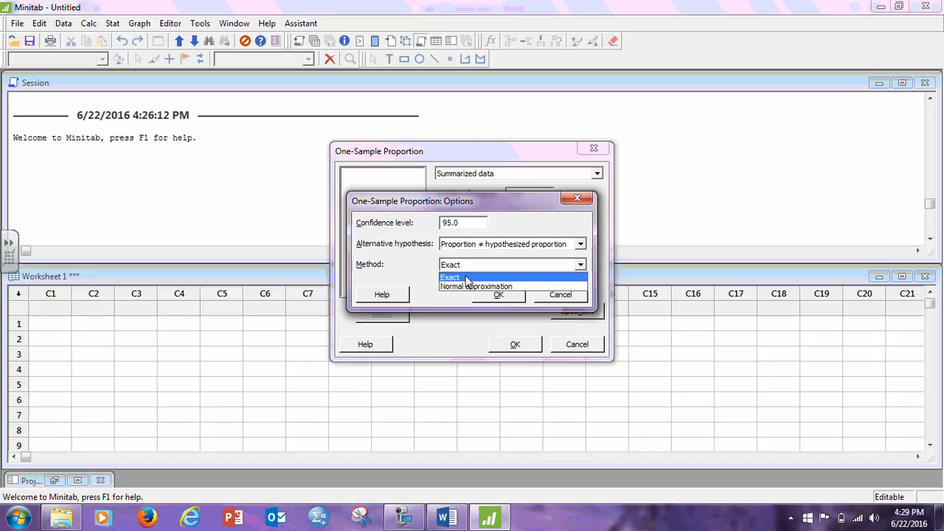
mouse_move(476, 286)
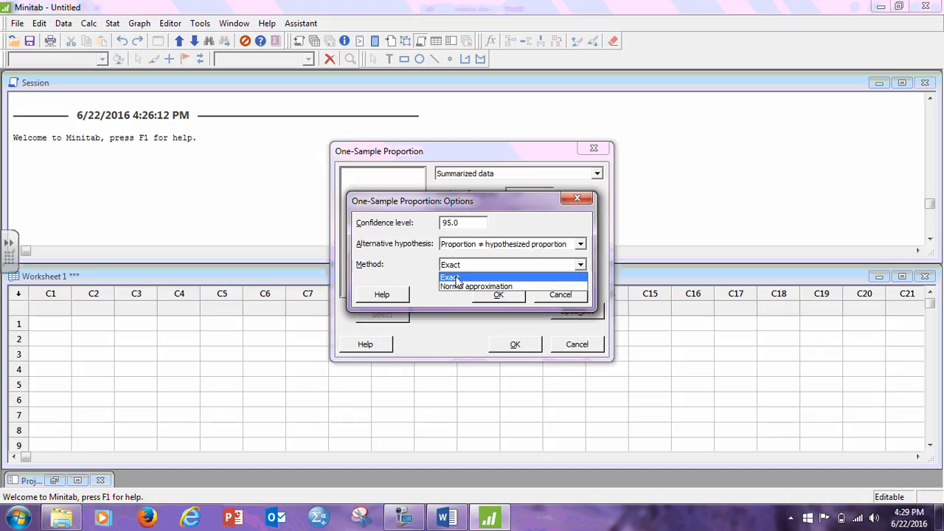
left_click(450, 277)
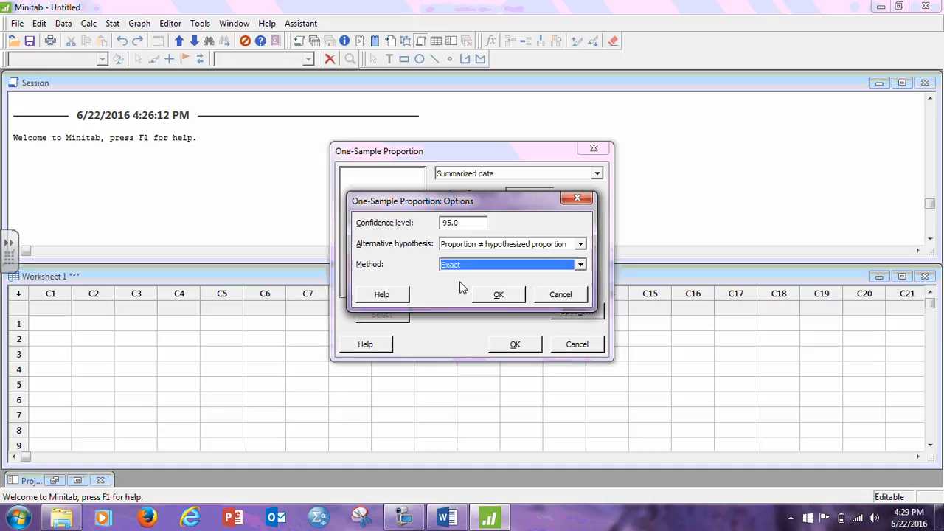
left_click(498, 294)
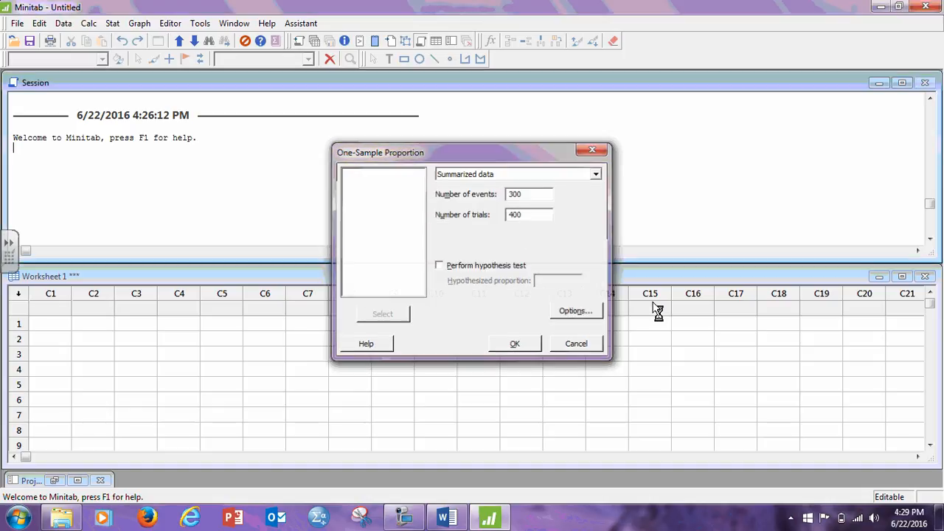
left_click(514, 343)
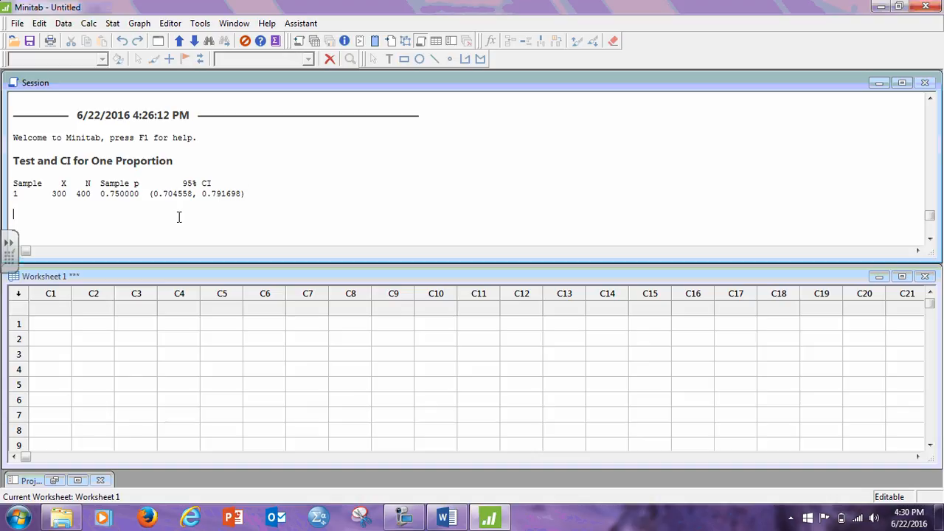
mouse_move(271, 212)
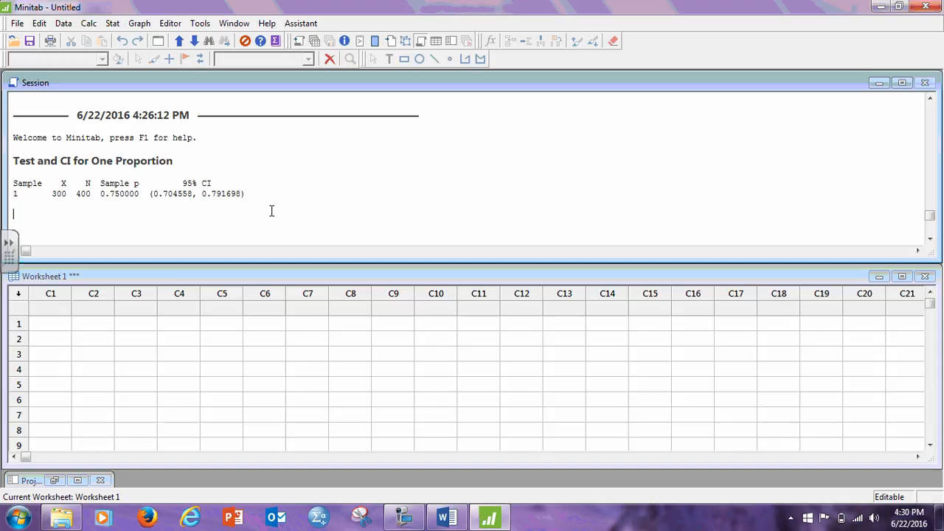
mouse_move(229, 174)
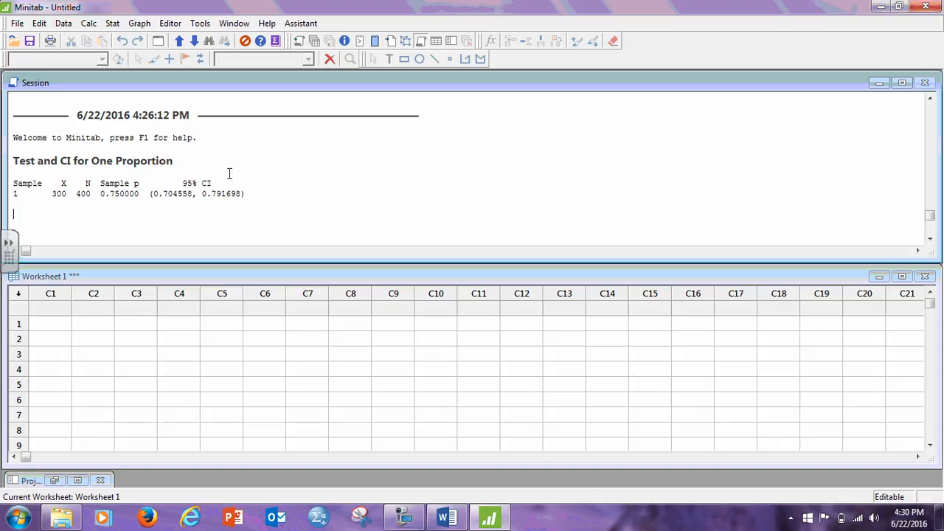
mouse_move(175, 214)
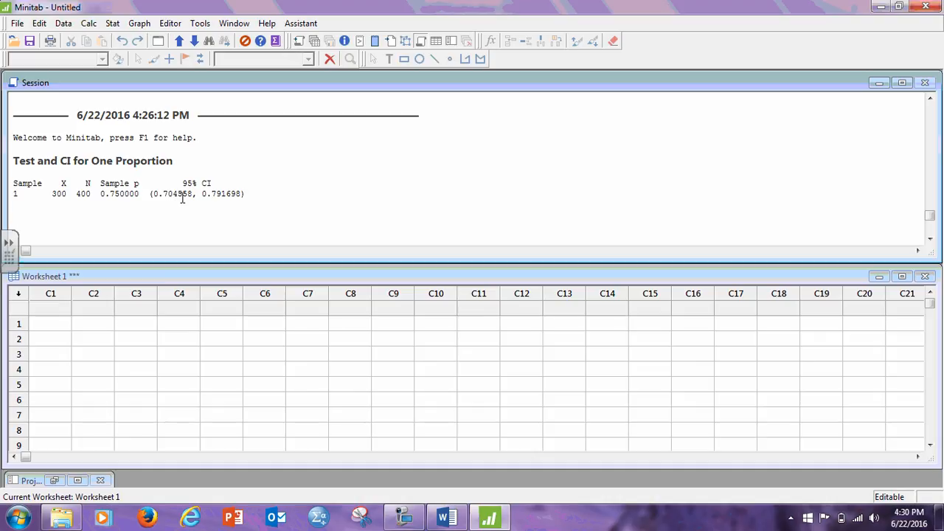
mouse_move(247, 197)
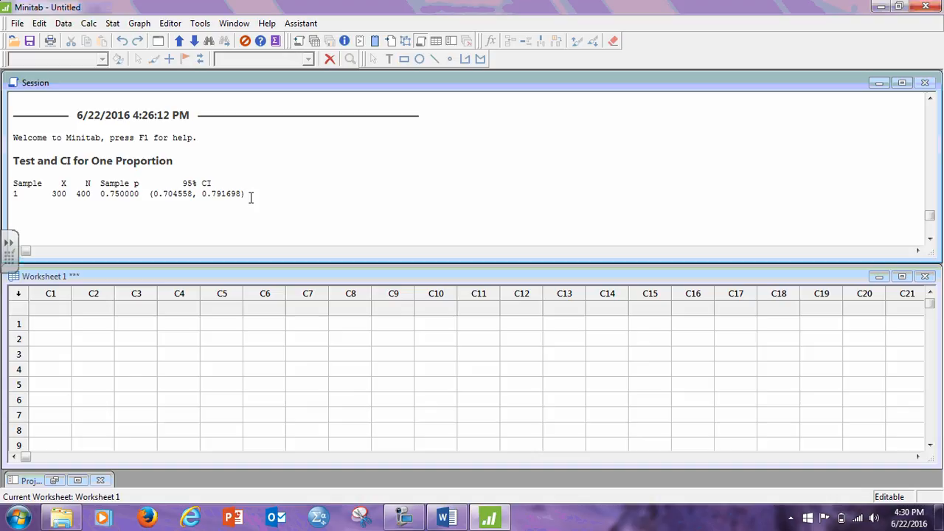
mouse_move(262, 194)
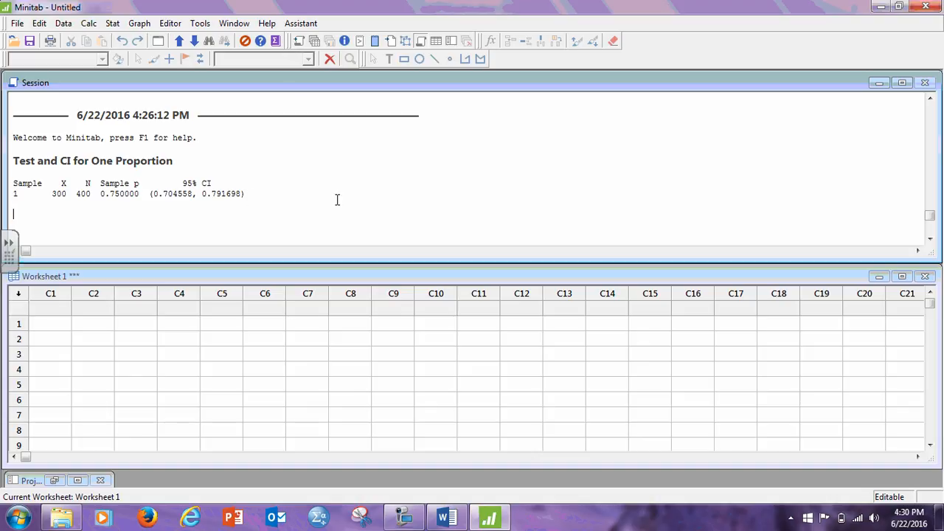
left_click(445, 516)
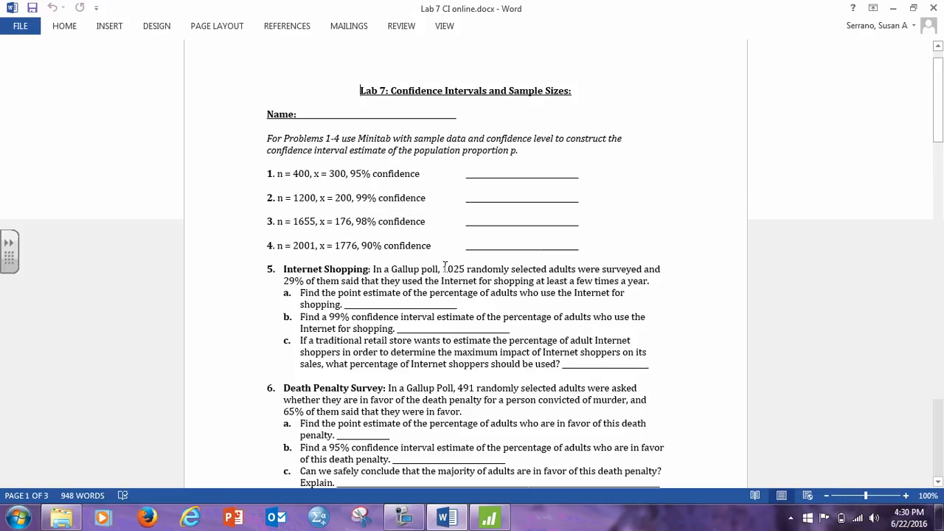
mouse_move(574, 267)
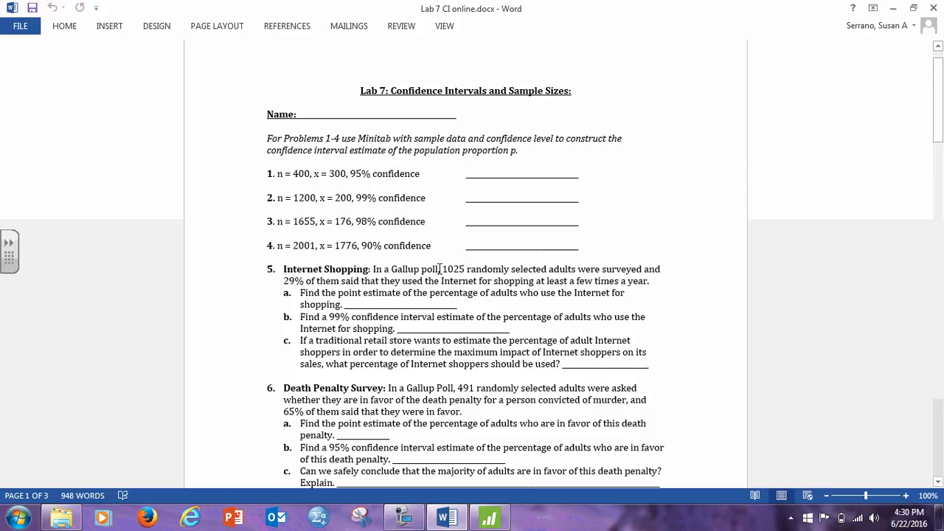
mouse_move(379, 280)
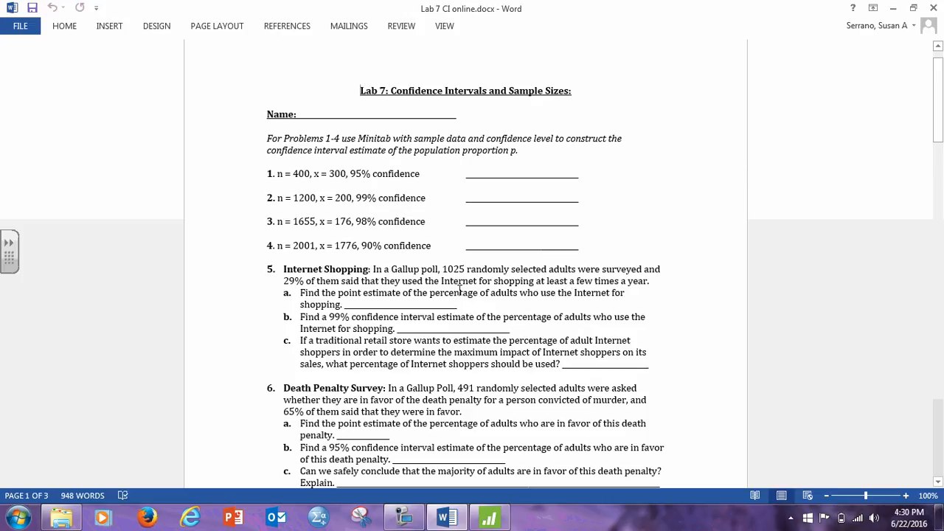
mouse_move(411, 264)
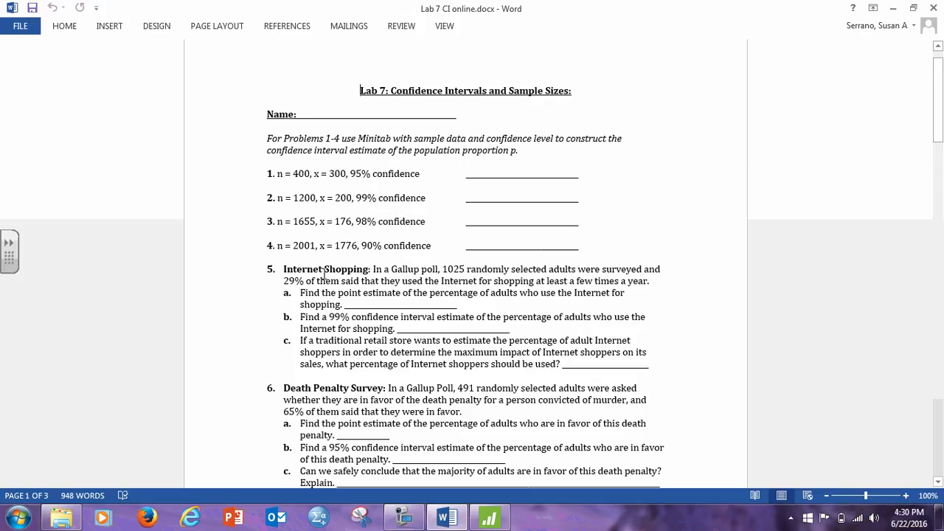
mouse_move(455, 266)
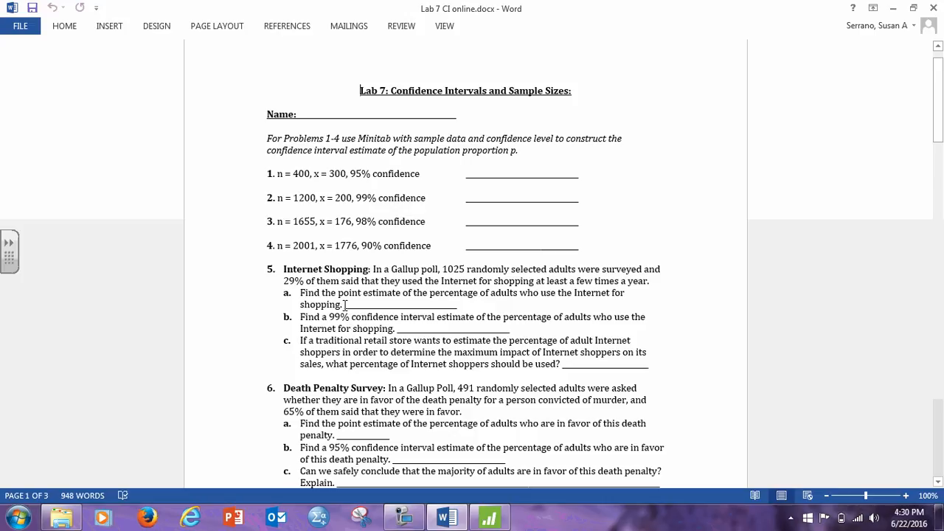
mouse_move(366, 305)
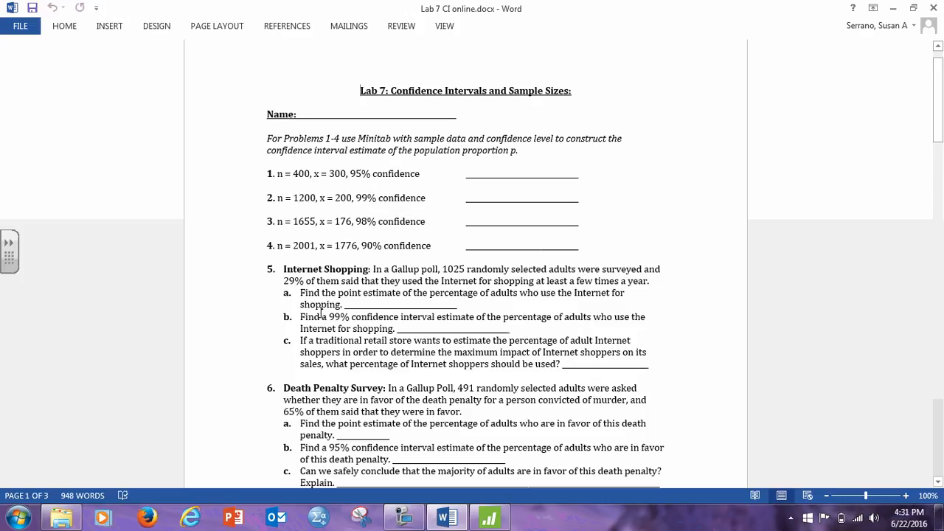
mouse_move(357, 291)
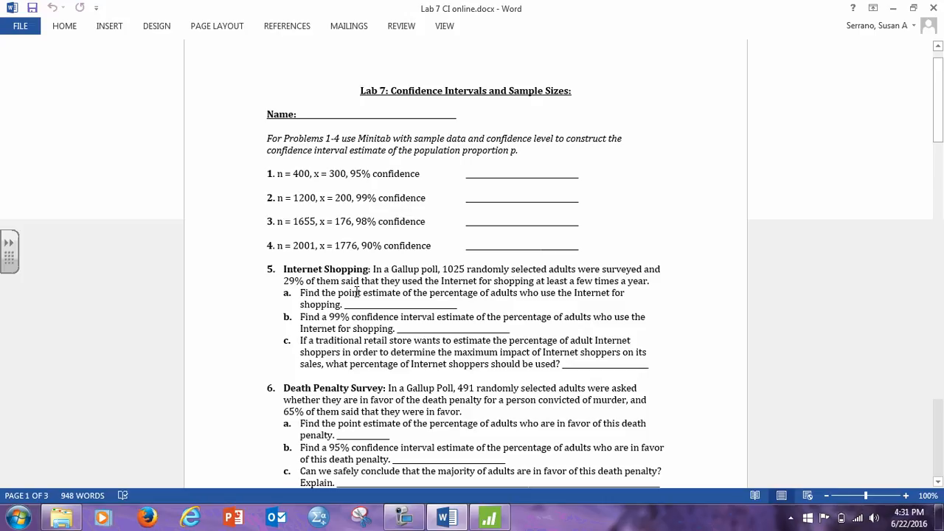
mouse_move(354, 298)
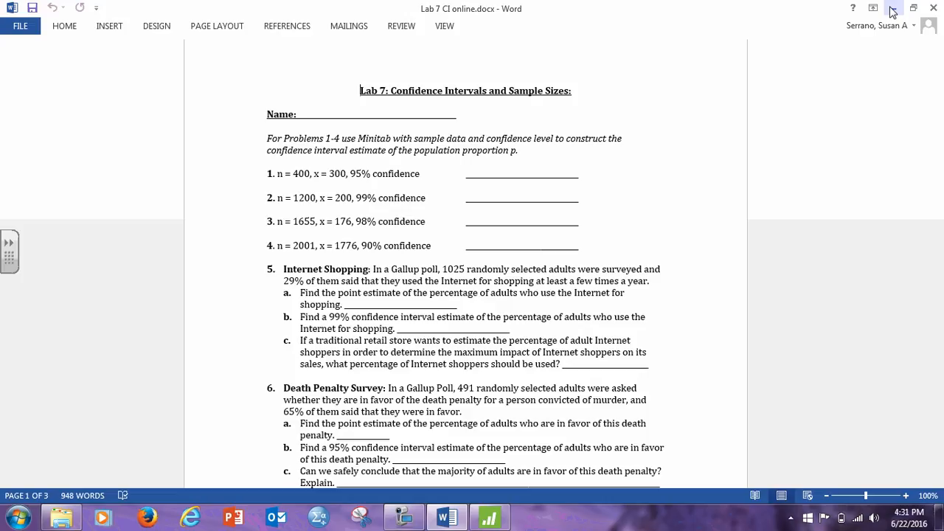
Step: Reopen 1 Proportion and replace the counts with 297 events and 1025 trials
left_click(488, 516)
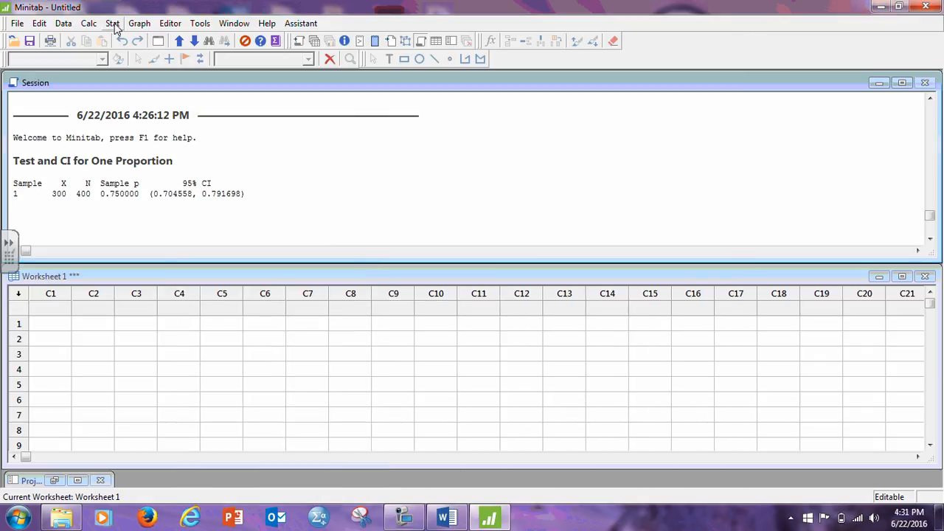
left_click(112, 23)
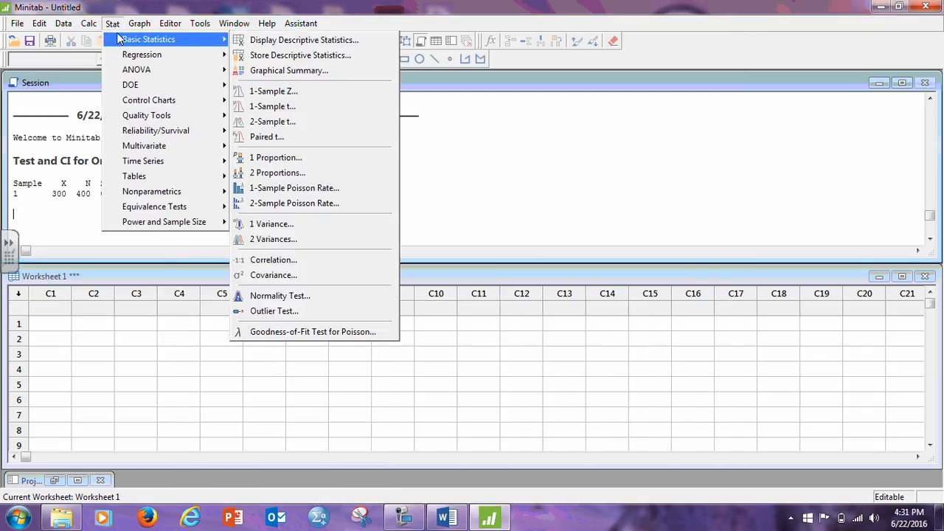
mouse_move(300, 56)
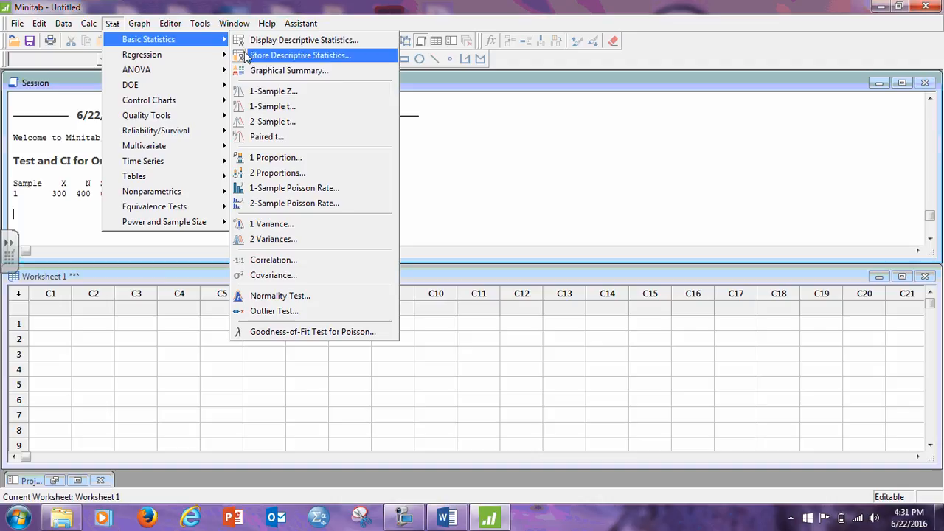
left_click(275, 157)
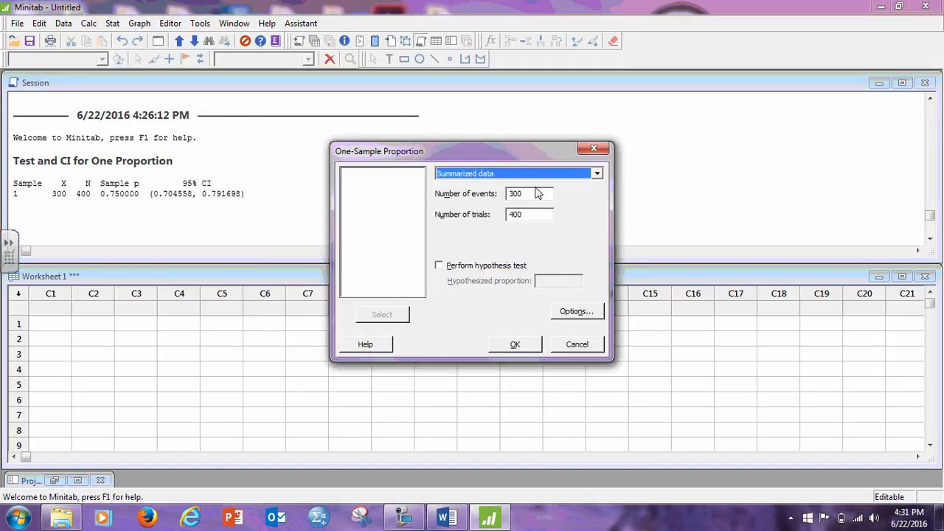
triple_click(529, 193)
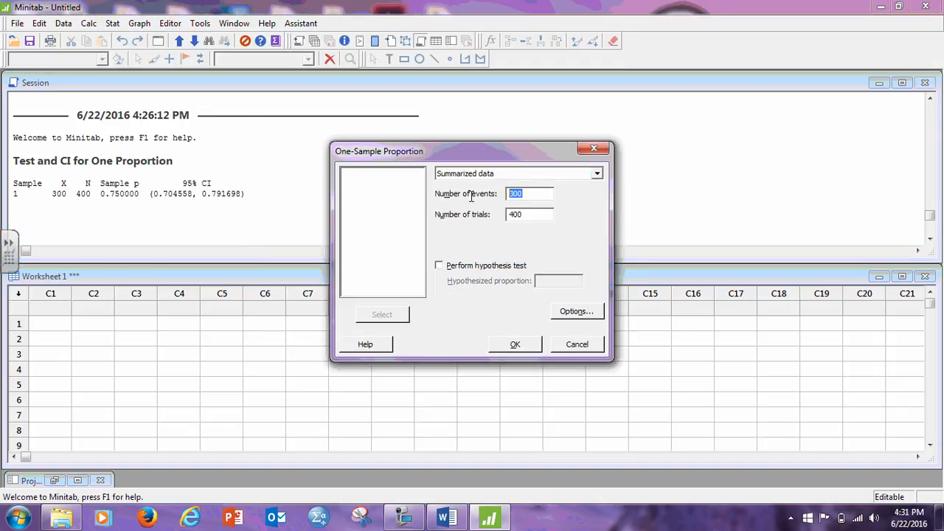
left_click(529, 214)
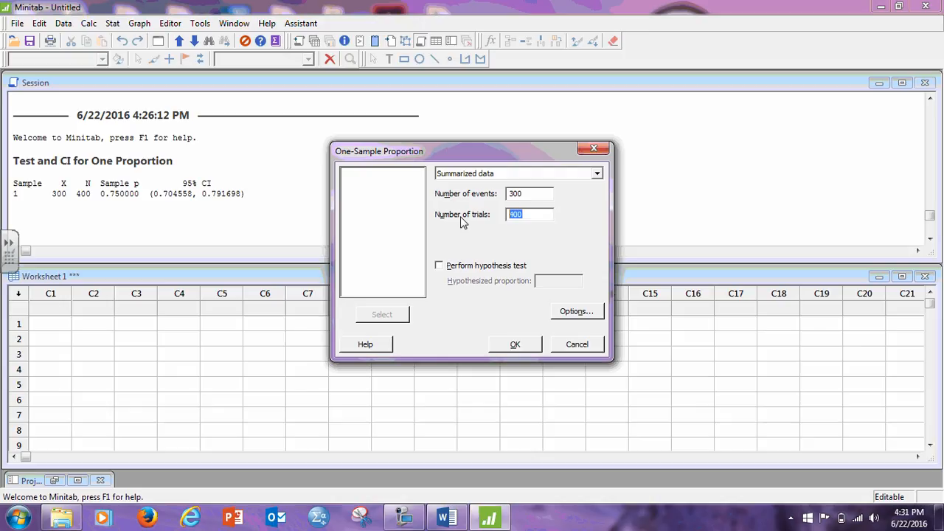
type("102")
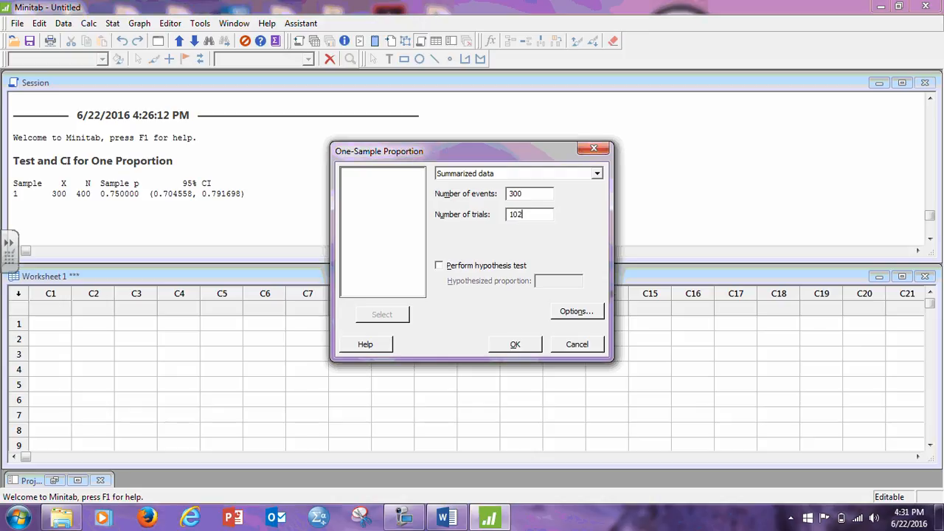
type("5")
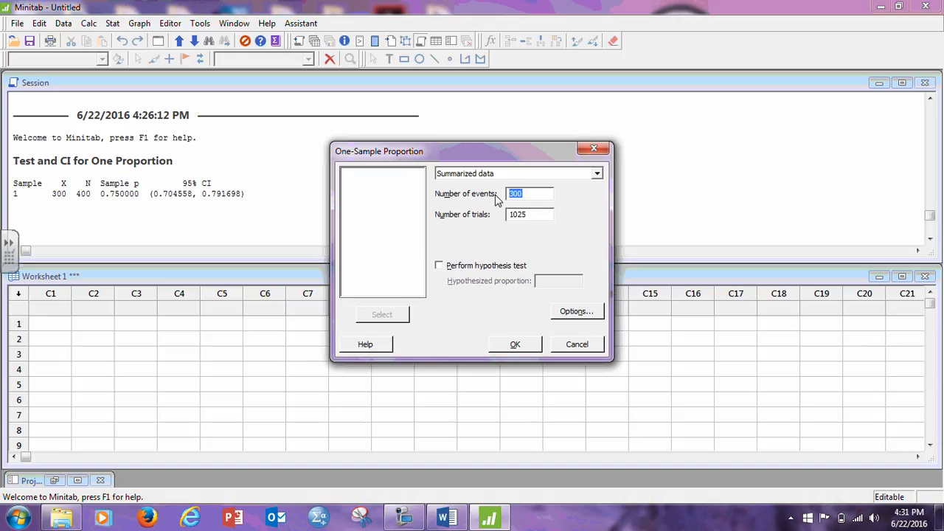
mouse_move(540, 212)
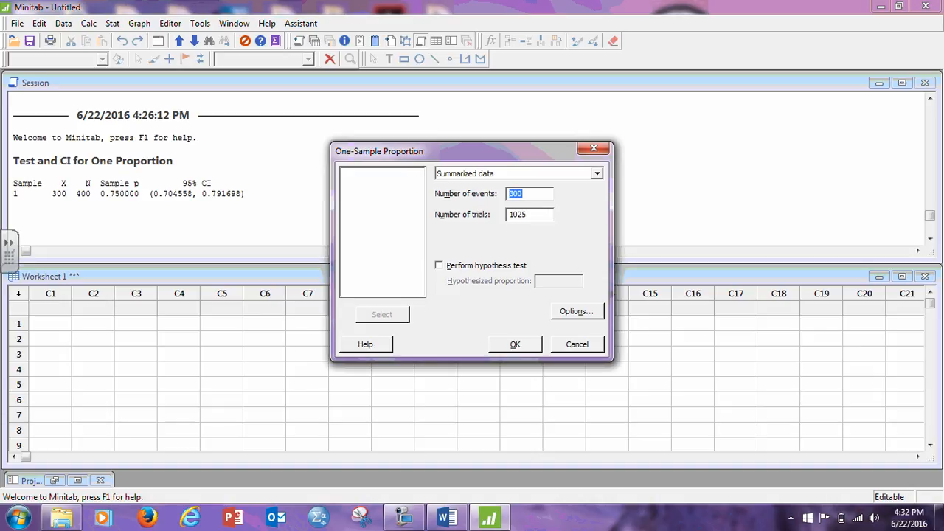
type("297")
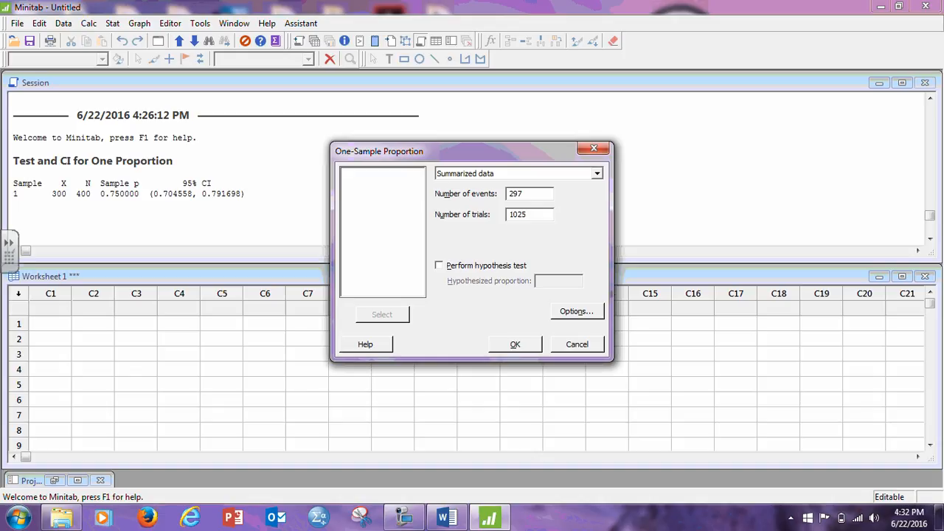
mouse_move(558, 136)
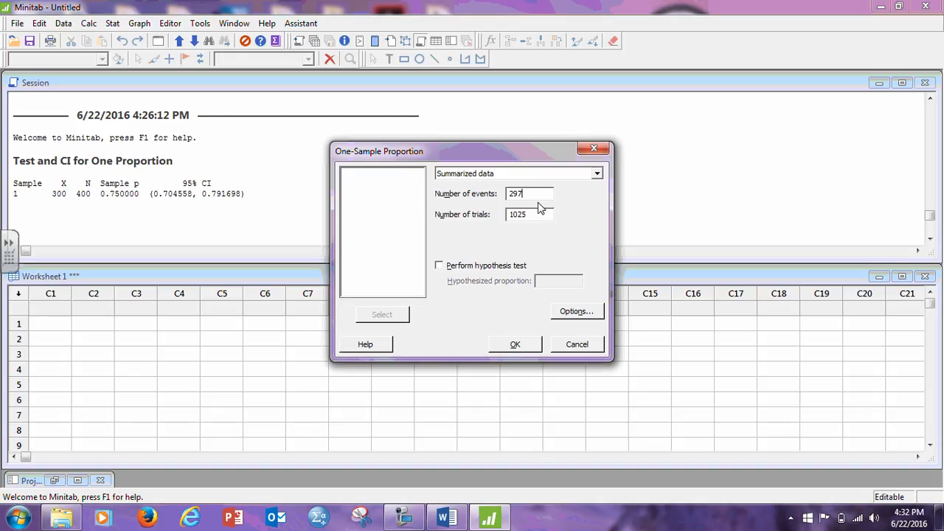
mouse_move(466, 198)
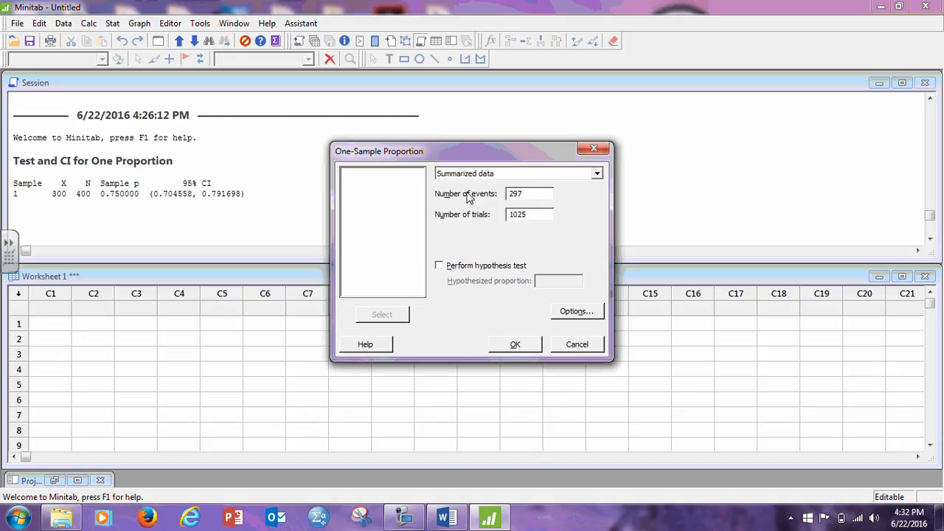
left_click(529, 193)
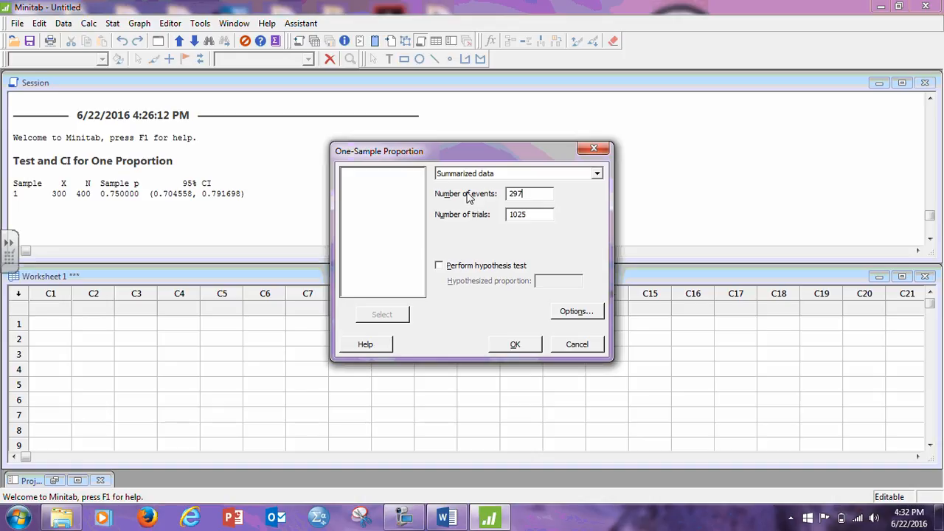
mouse_move(507, 310)
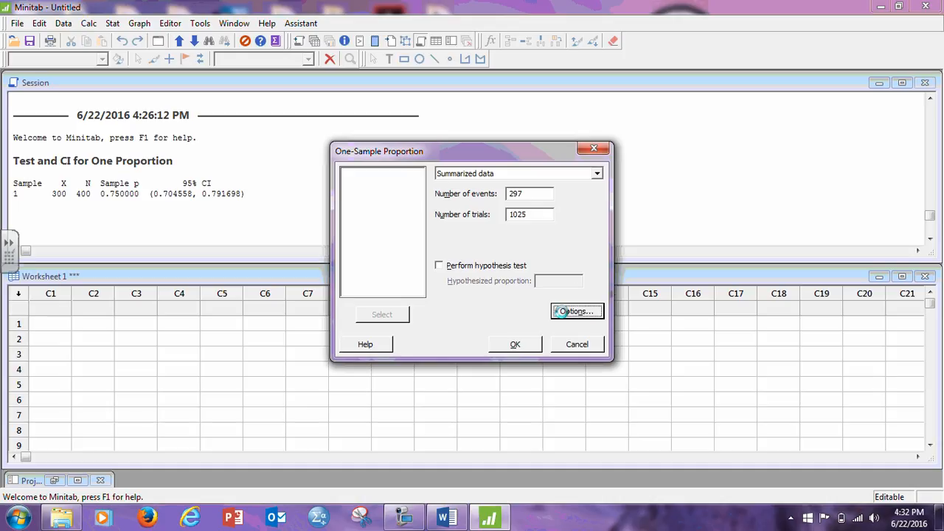
left_click(576, 311)
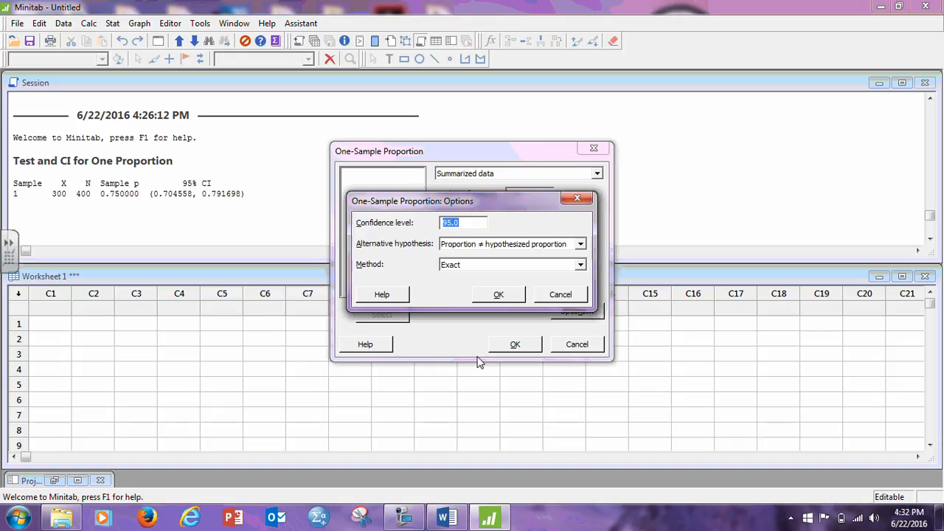
Step: Set the confidence level to 99 and confirm the options
type("99")
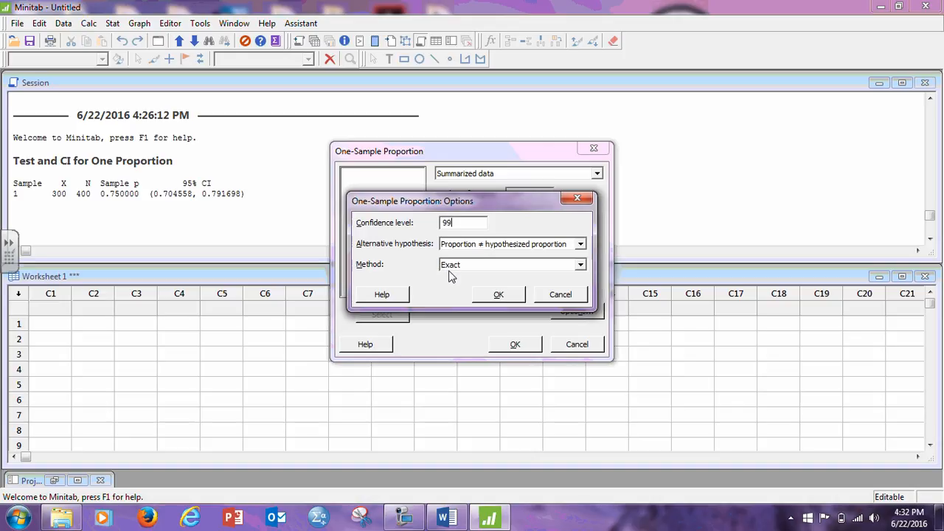
left_click(497, 294)
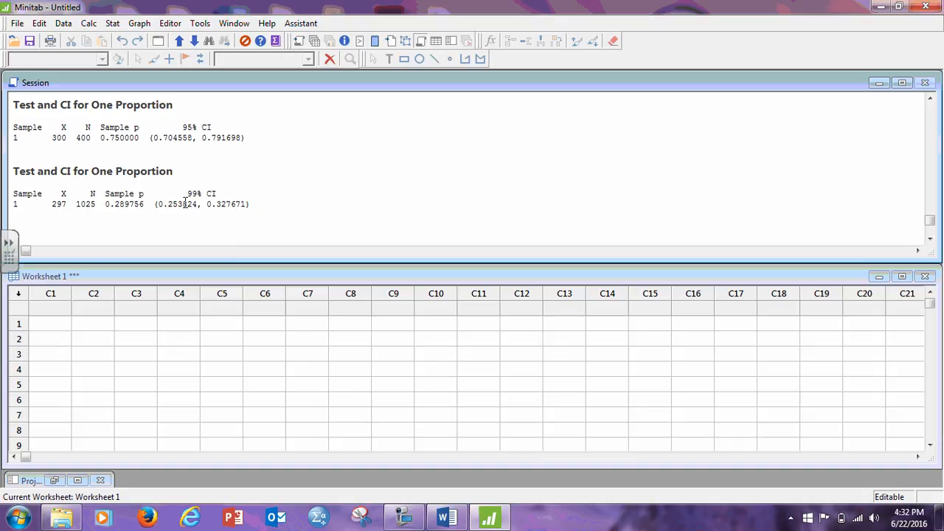
mouse_move(240, 233)
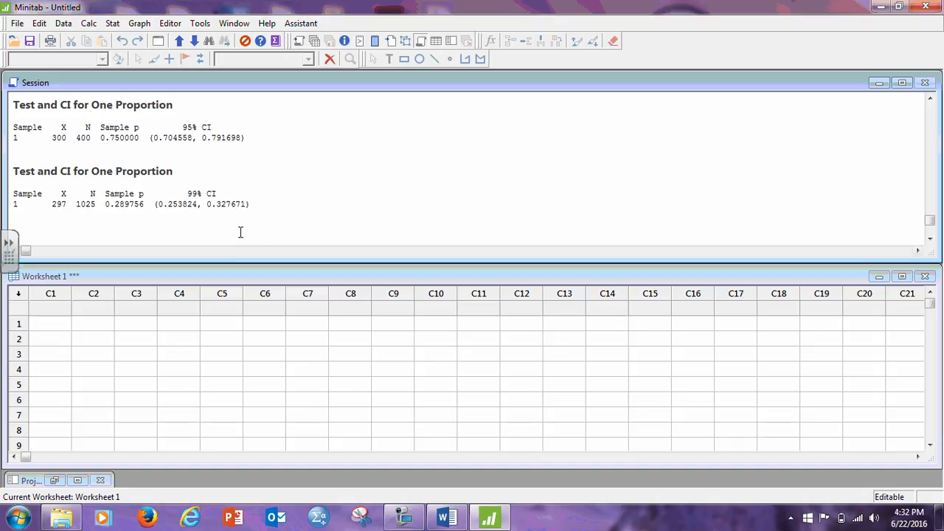
mouse_move(274, 215)
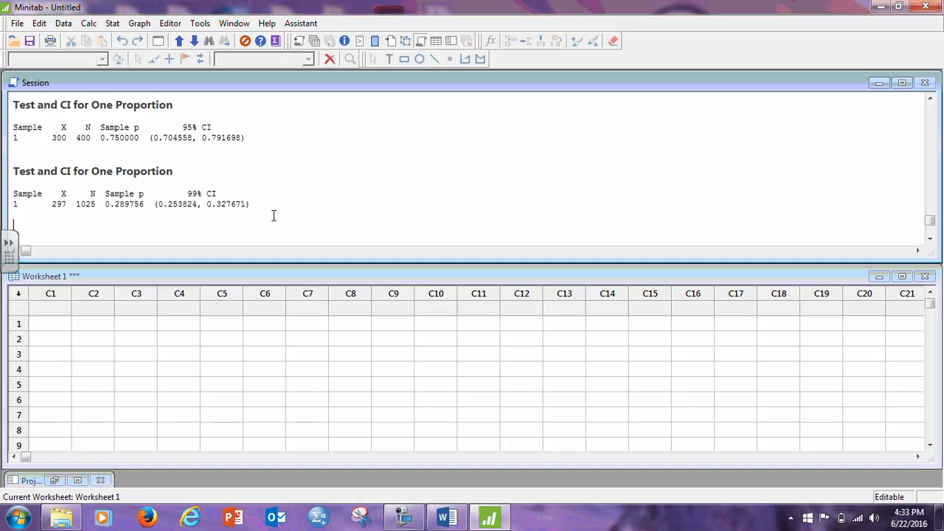
mouse_move(446, 516)
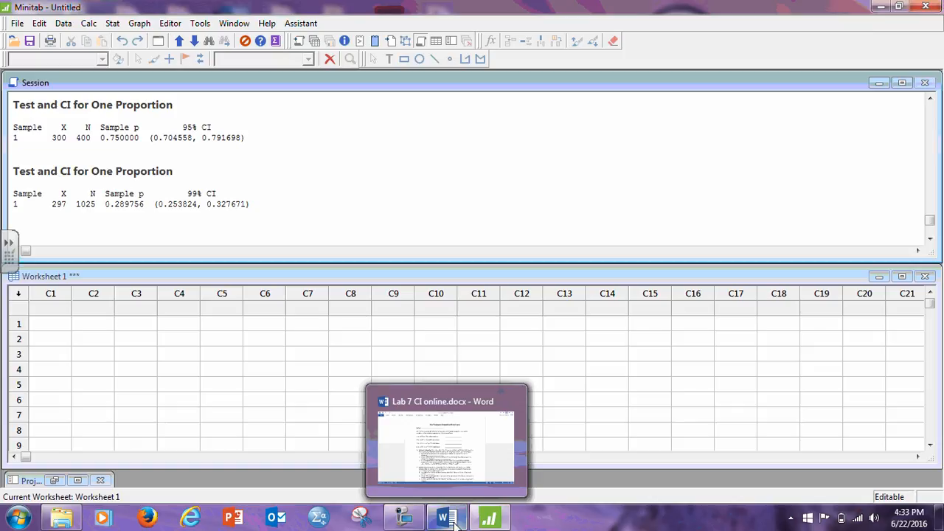
Step: Switch to the Lab 7 CI online.docx document in Word
left_click(446, 439)
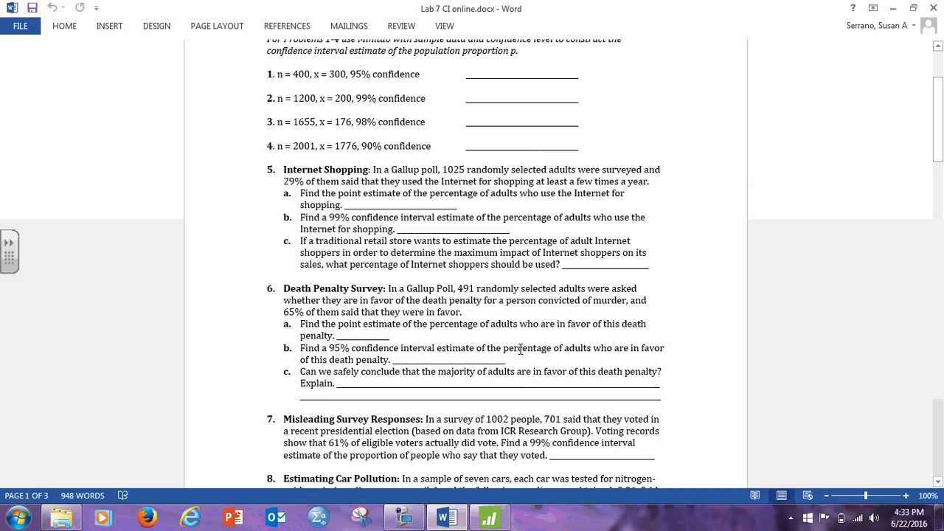
Step: Scroll down to the Estimating Car Pollution problem, then minimize Word
scroll("down", 3)
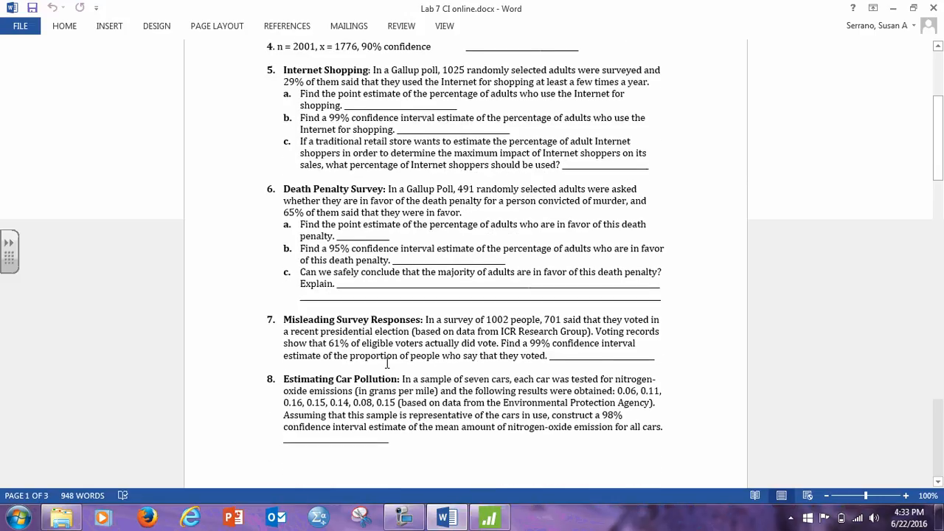
scroll("down", 3)
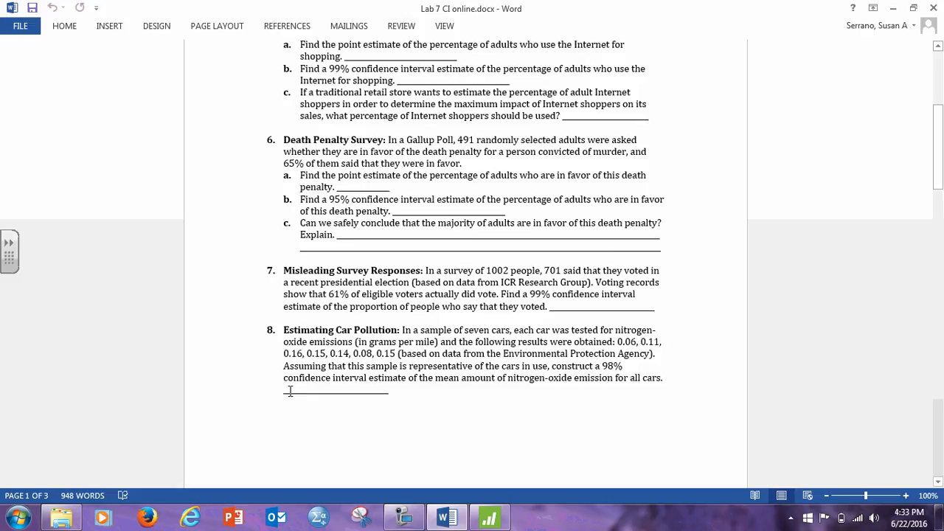
scroll("down", 3)
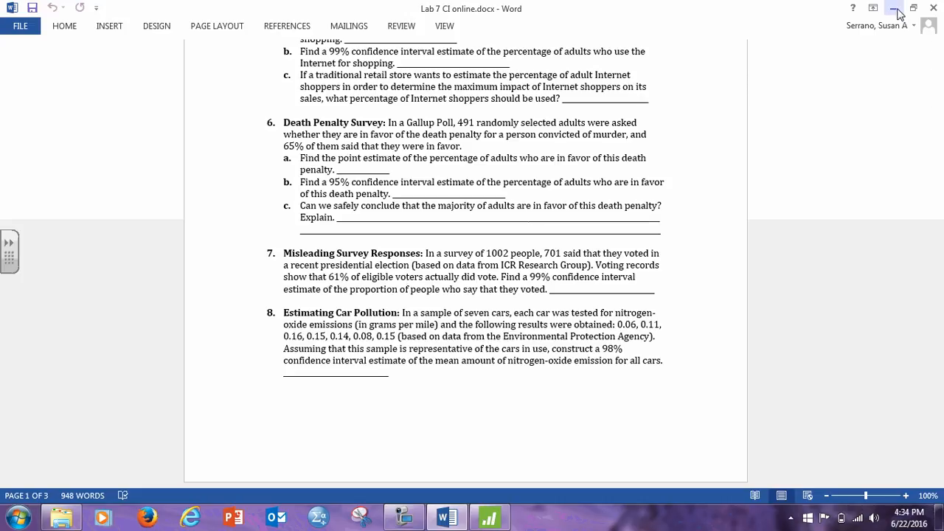
mouse_move(893, 8)
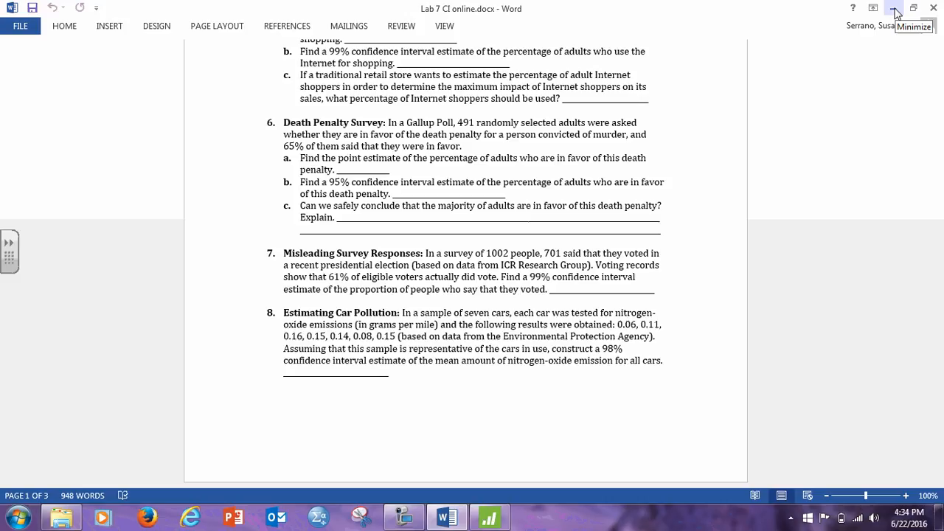
left_click(894, 8)
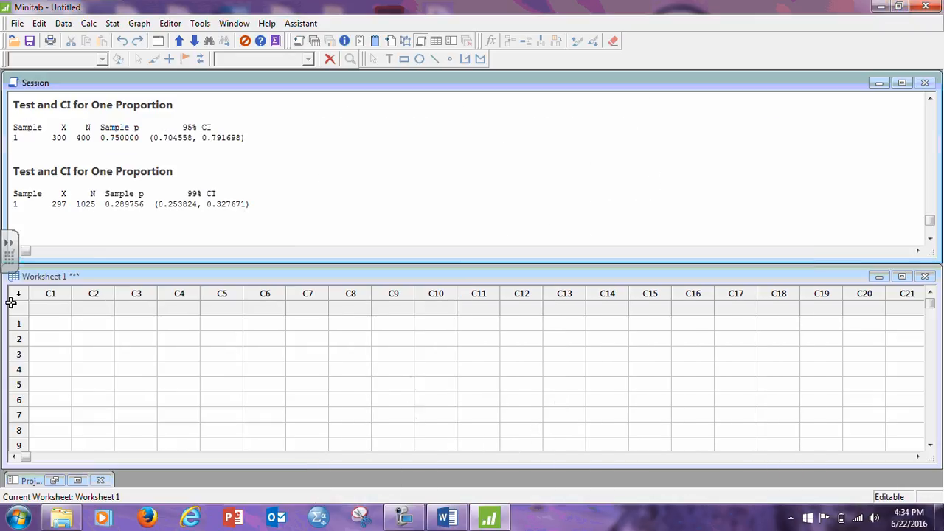
Step: Name column C1 'pollution' and enter the first value, 0.06
left_click(50, 307)
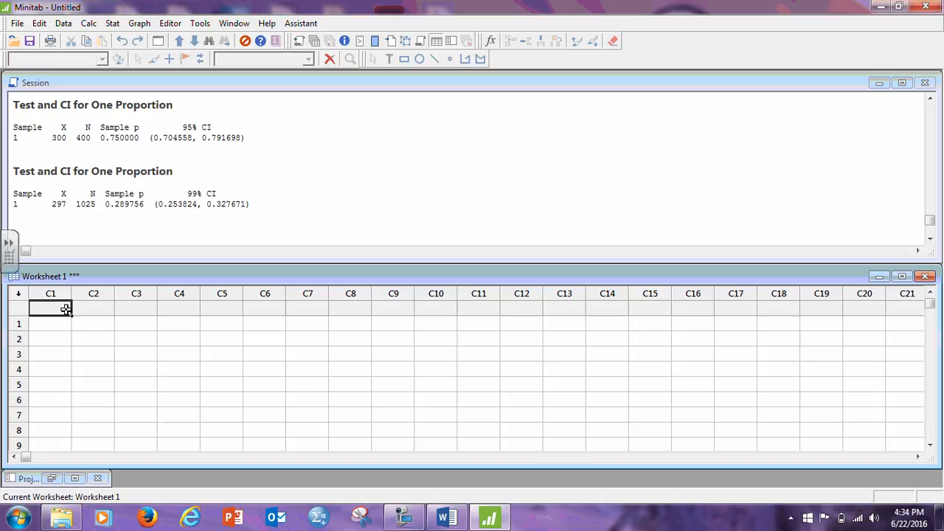
type("ca")
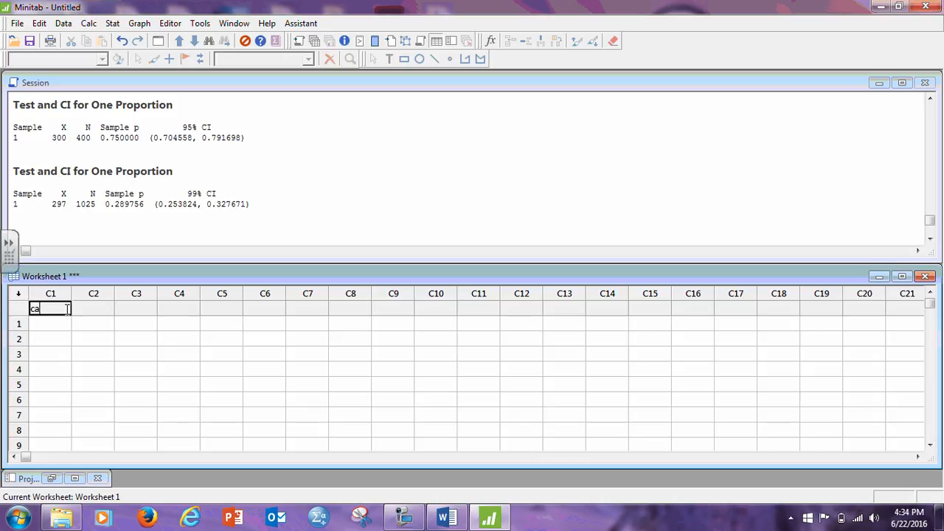
type("pollution")
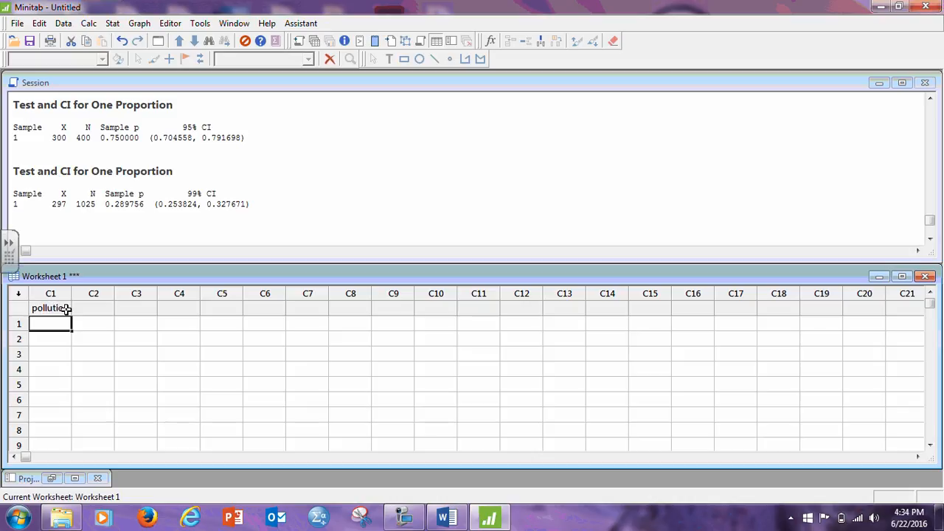
mouse_move(153, 315)
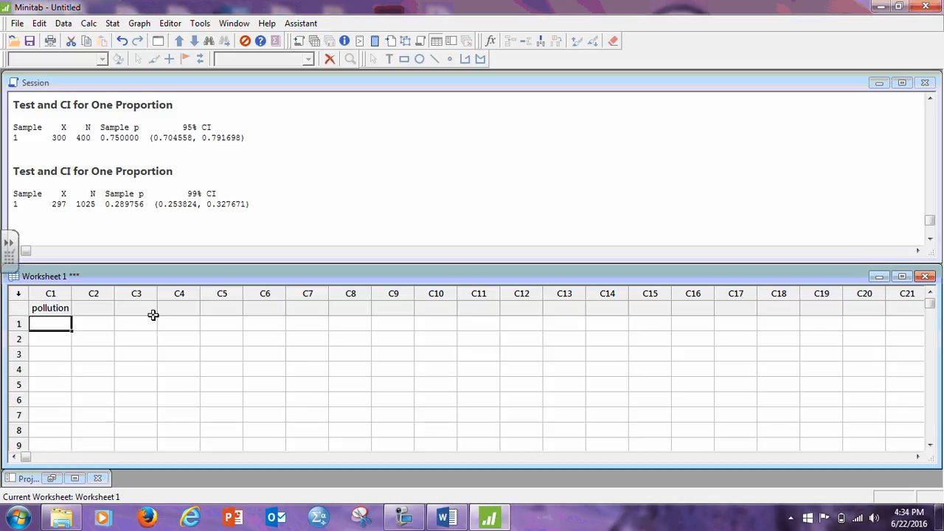
type("0")
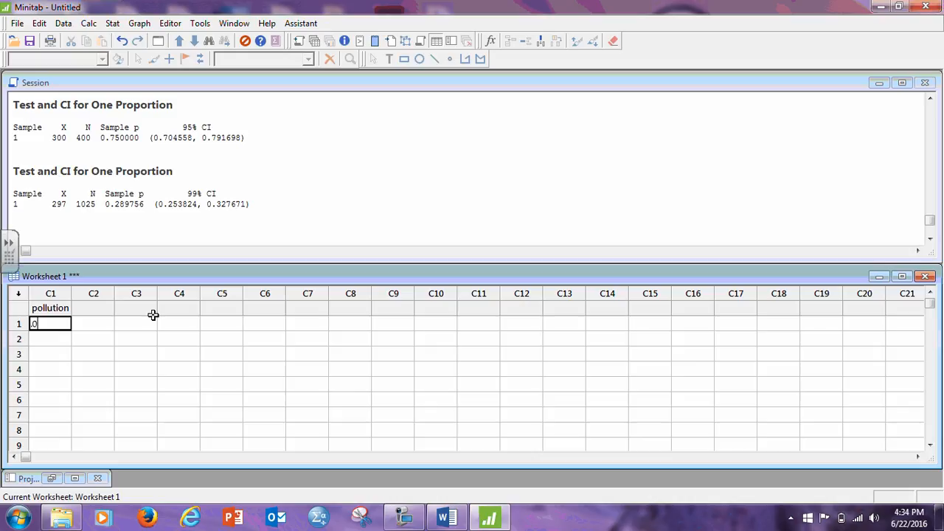
key("Return")
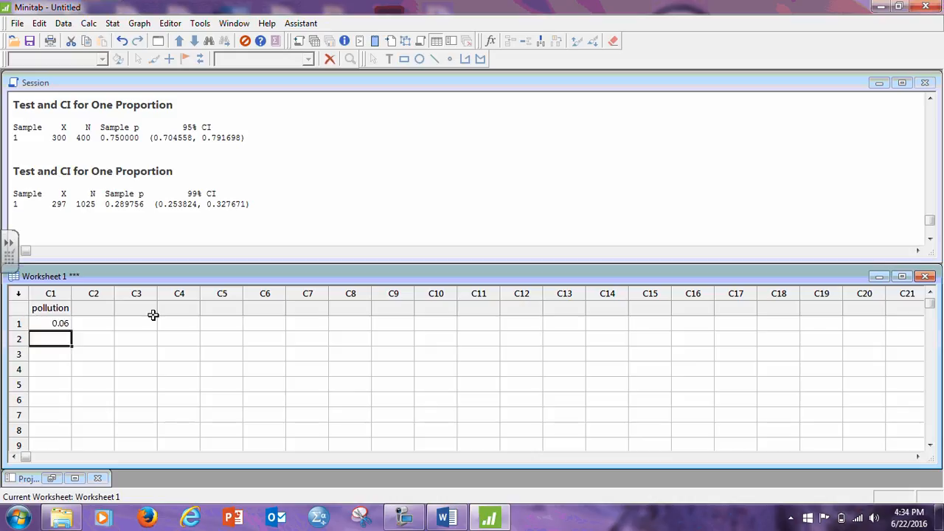
Step: Enter the remaining emission values 0.11, 0.16, 0.15, 0.14, 0.08, 0.15
type("11")
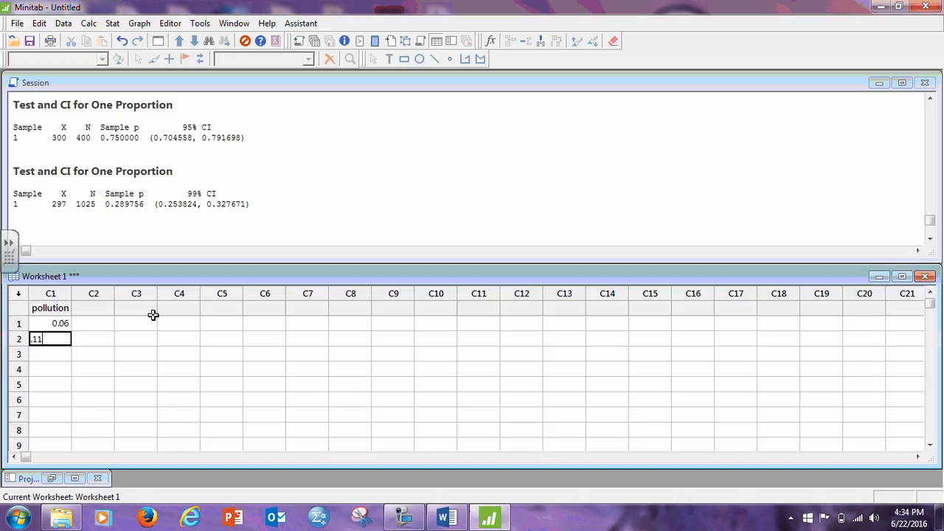
key("Return")
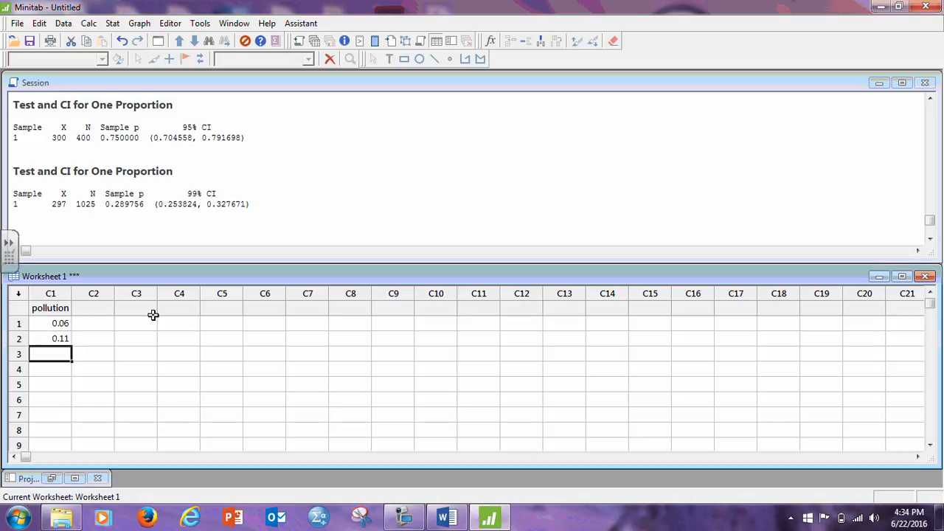
type("16")
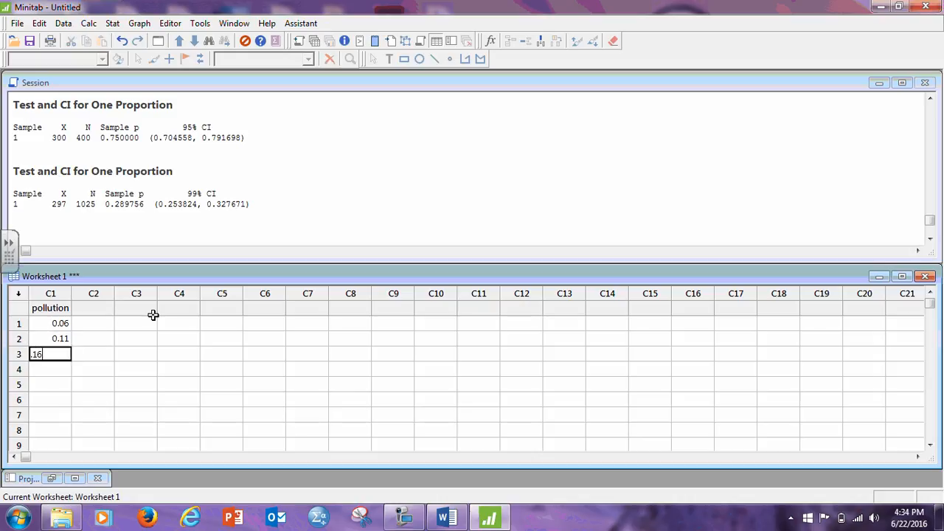
key("Return")
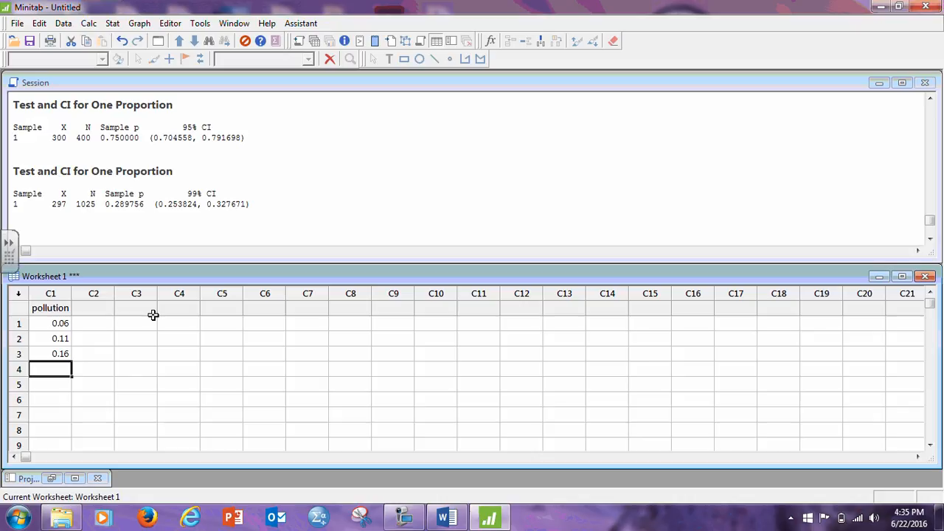
type("0.15")
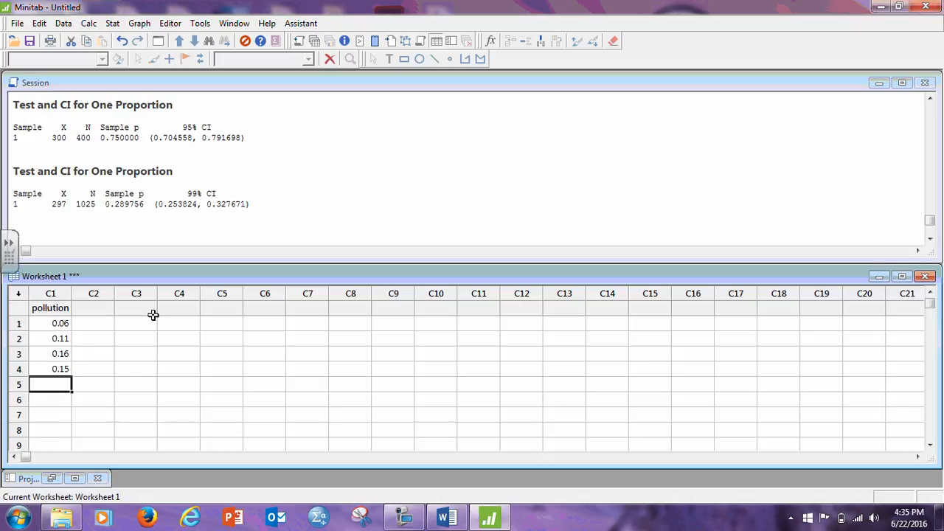
type("1")
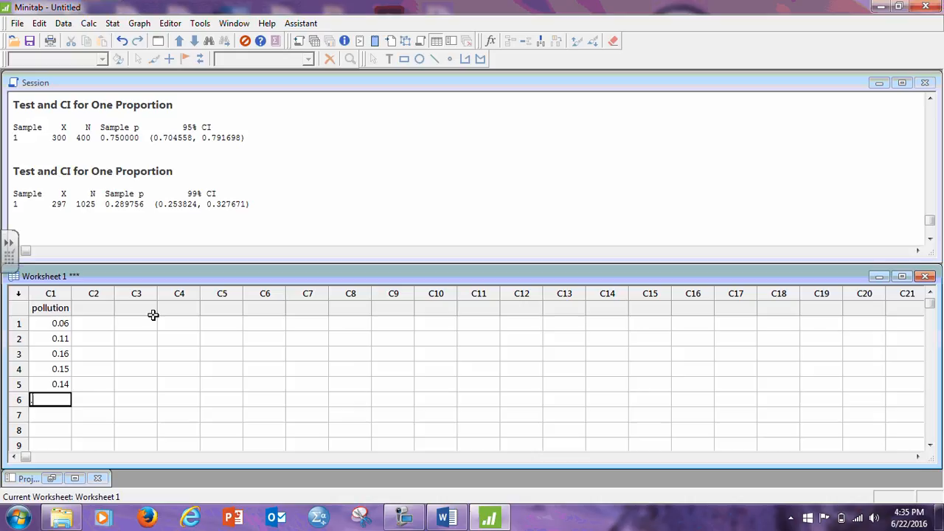
type("0.08")
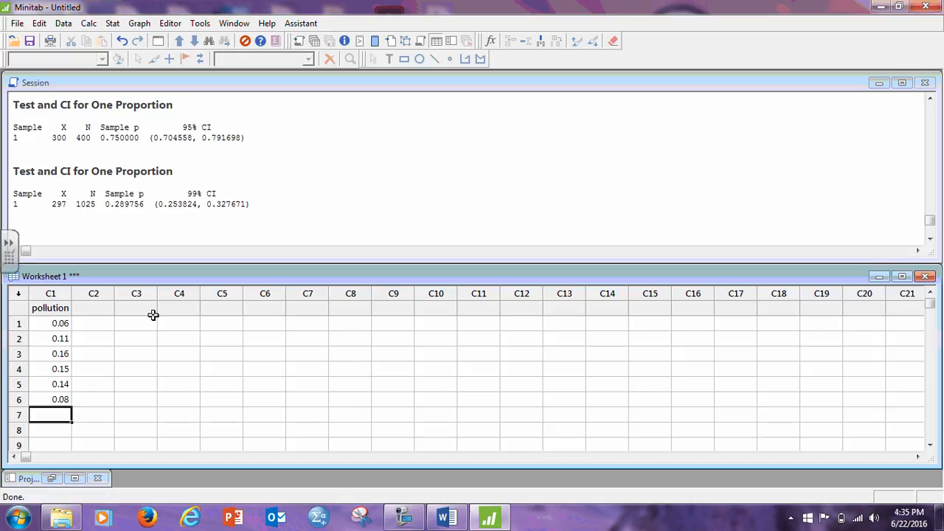
type("15")
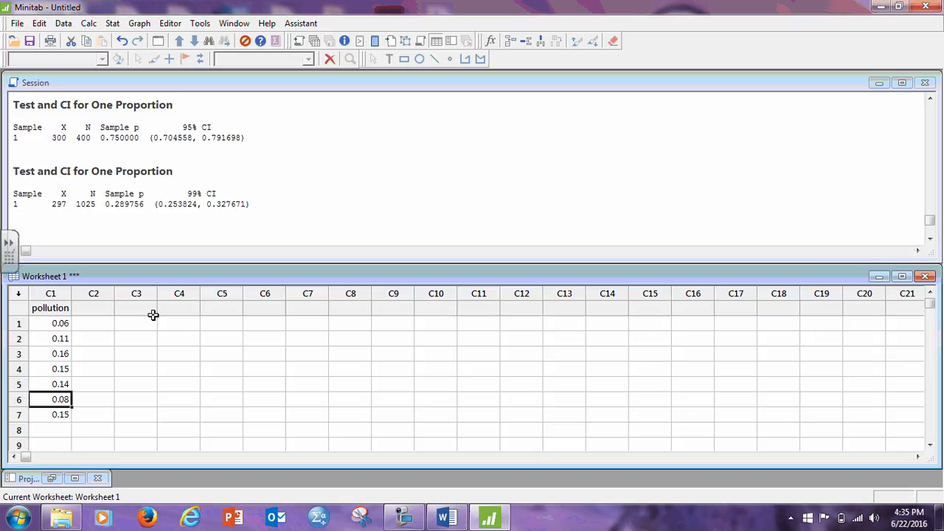
mouse_move(77, 325)
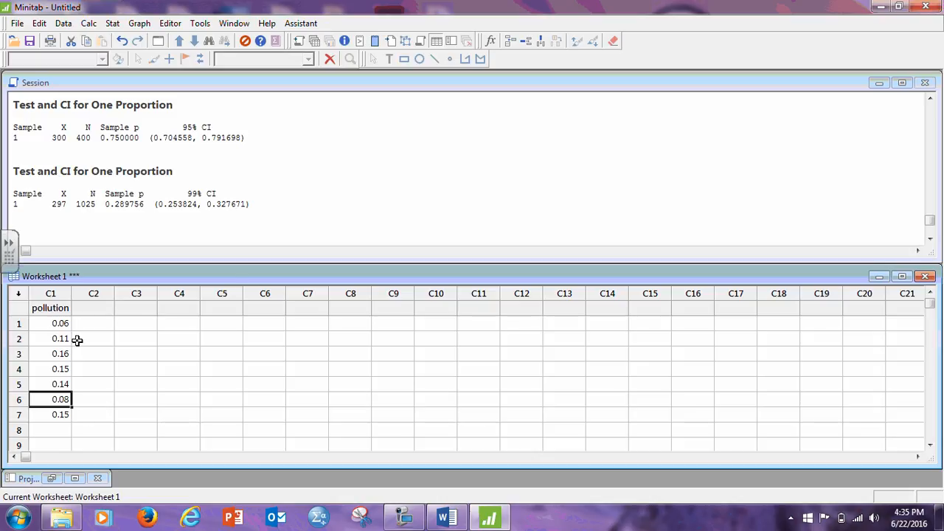
mouse_move(76, 383)
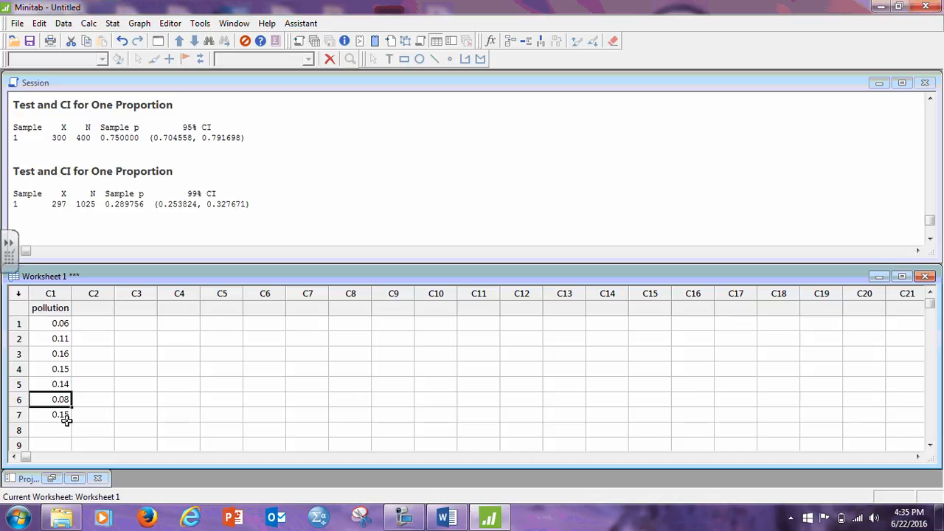
mouse_move(192, 424)
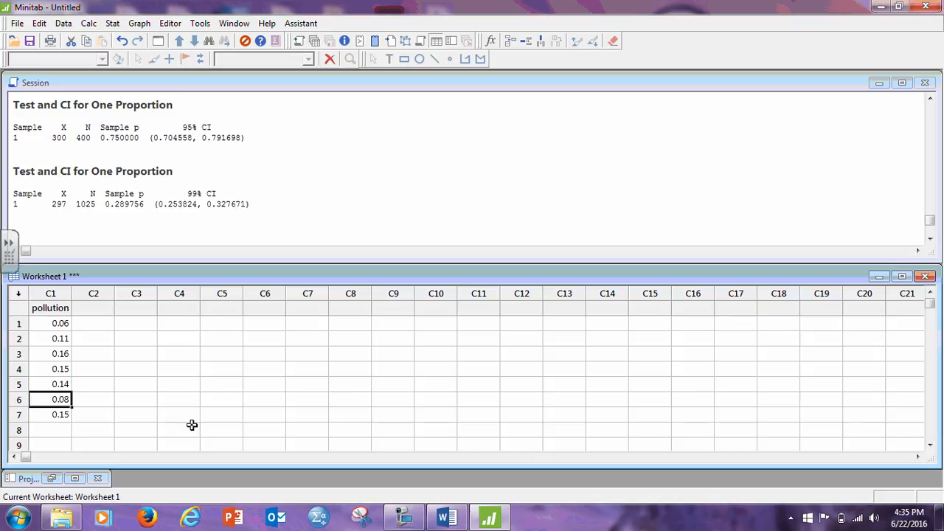
mouse_move(209, 395)
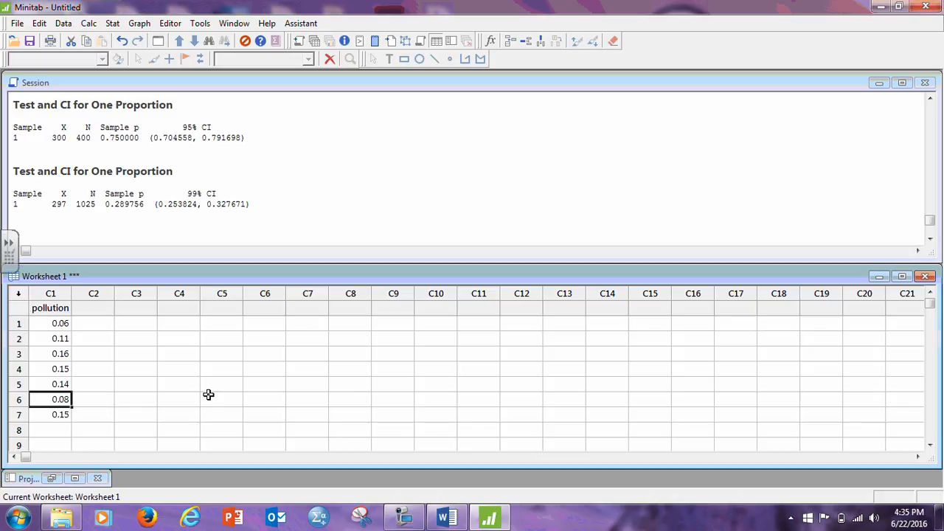
mouse_move(418, 316)
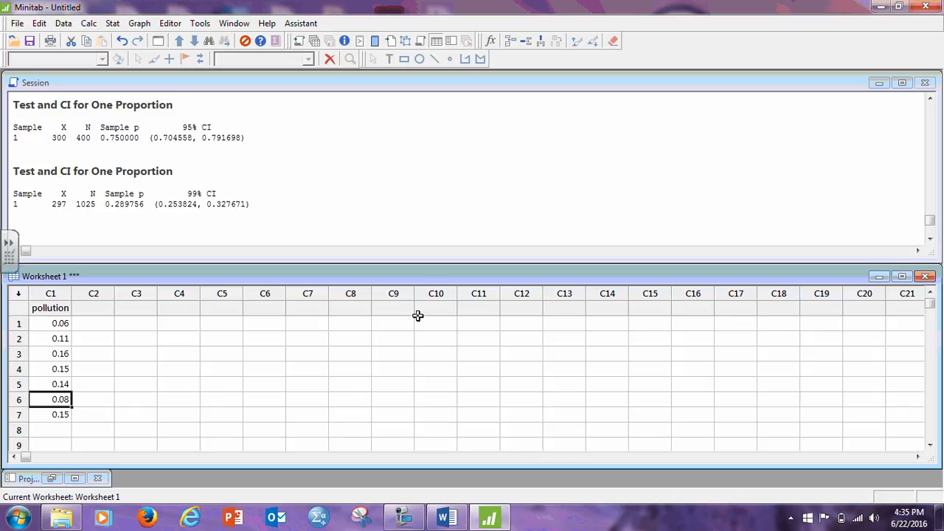
left_click(112, 23)
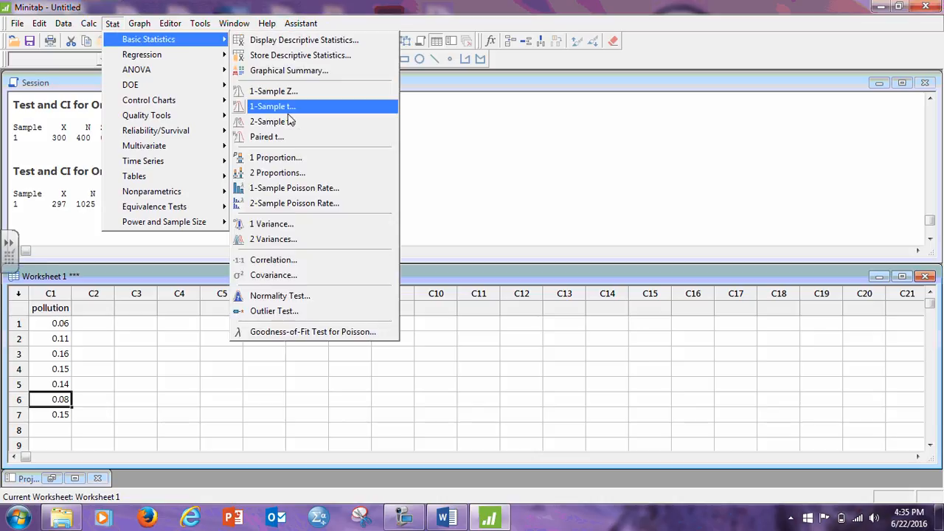
mouse_move(273, 91)
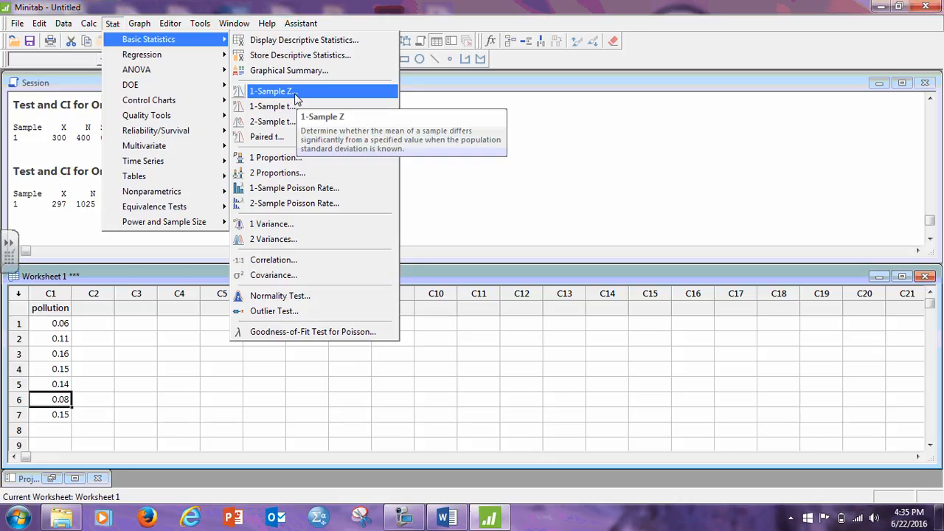
mouse_move(272, 106)
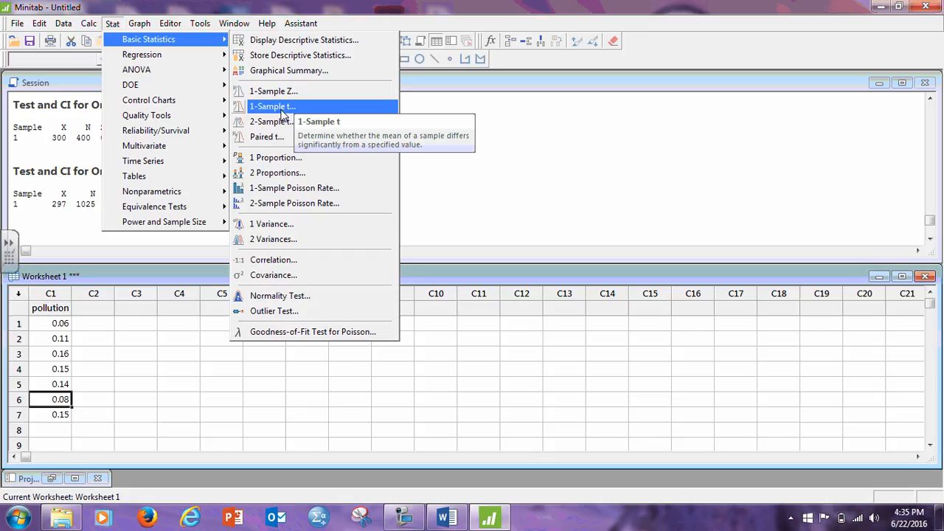
mouse_move(291, 108)
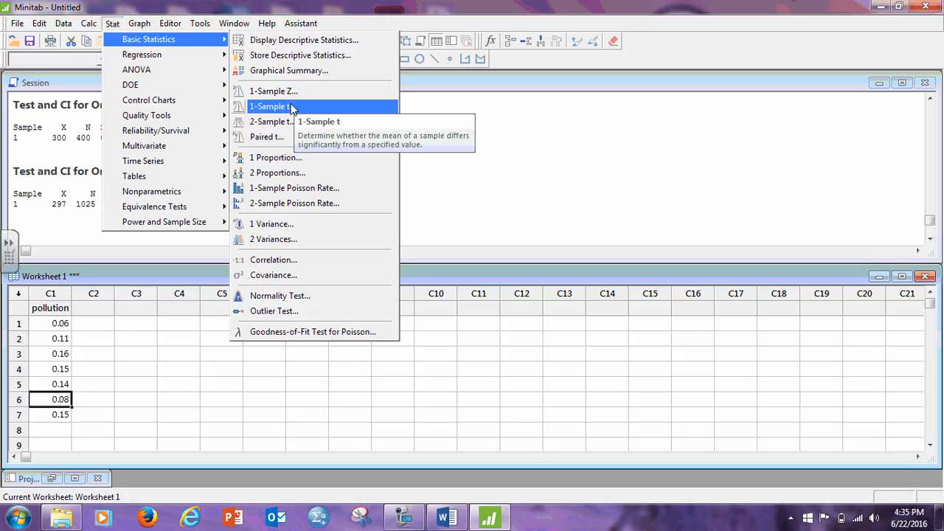
Step: Run a 1-Sample t on pollution at 98% confidence, giving 0.0752 to 0.1677
left_click(269, 106)
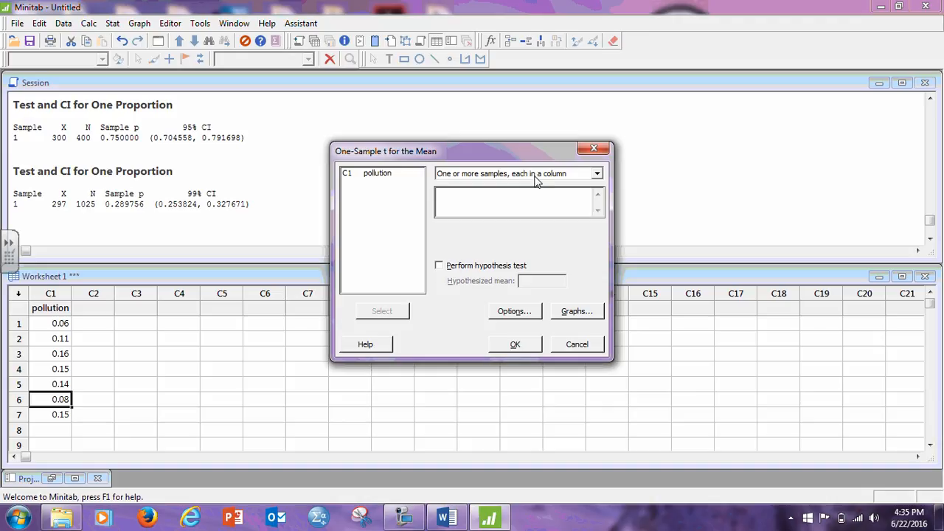
left_click(376, 172)
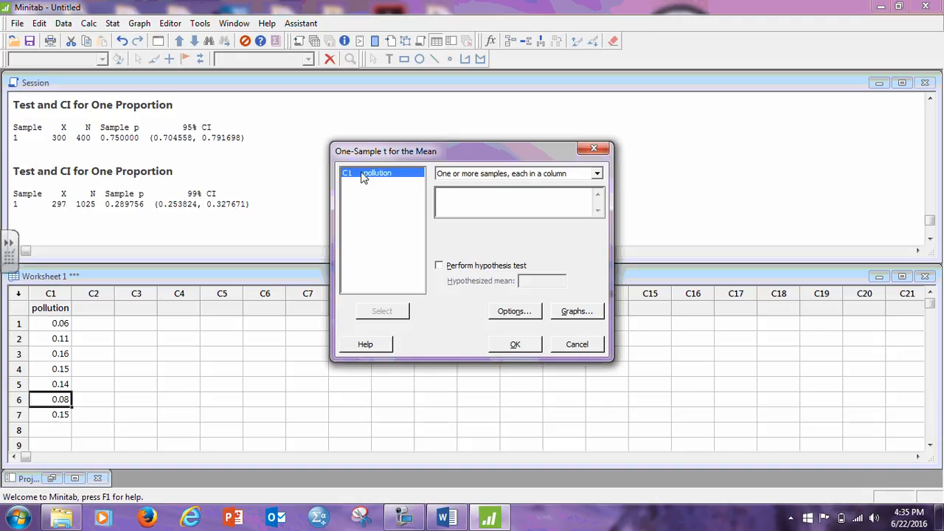
double_click(376, 173)
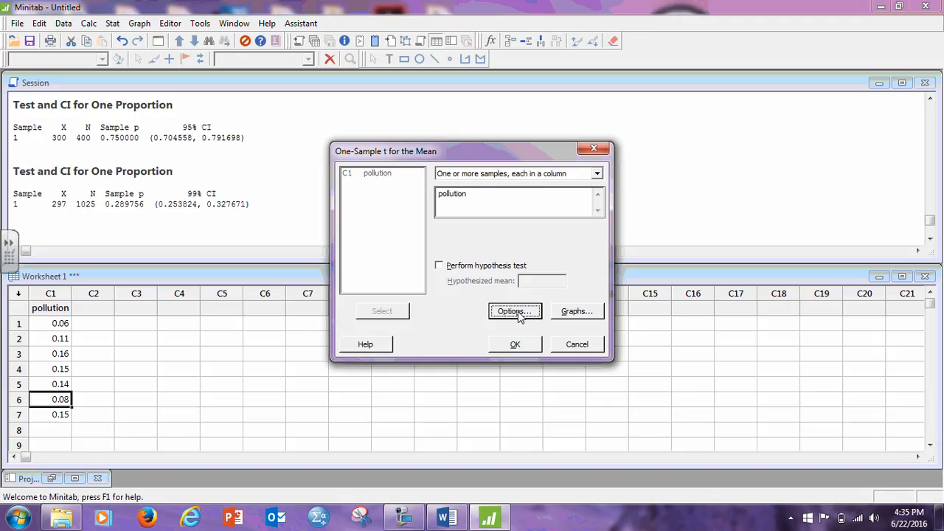
left_click(514, 311)
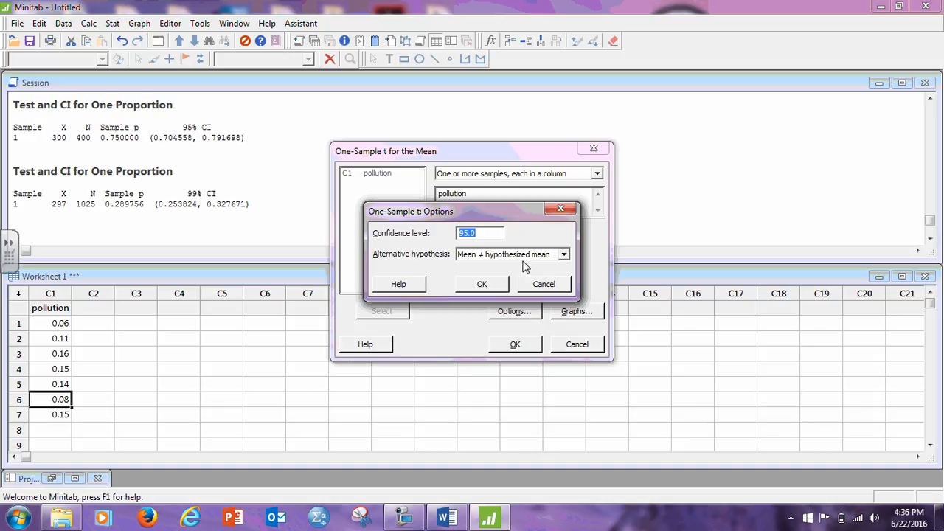
type("98")
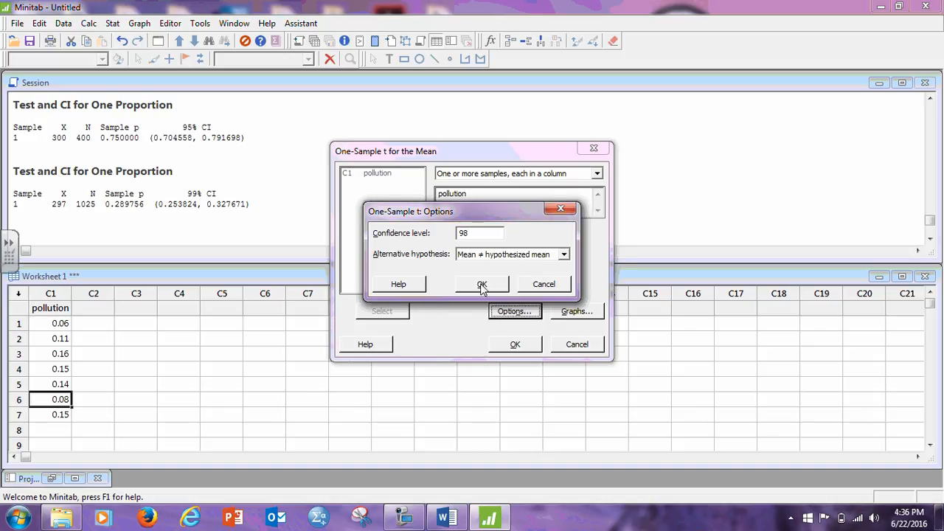
left_click(480, 285)
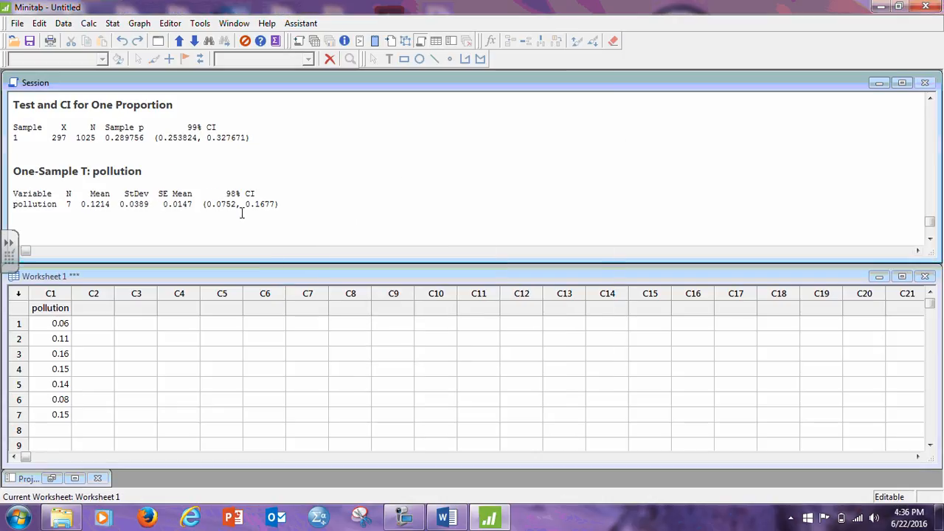
mouse_move(273, 232)
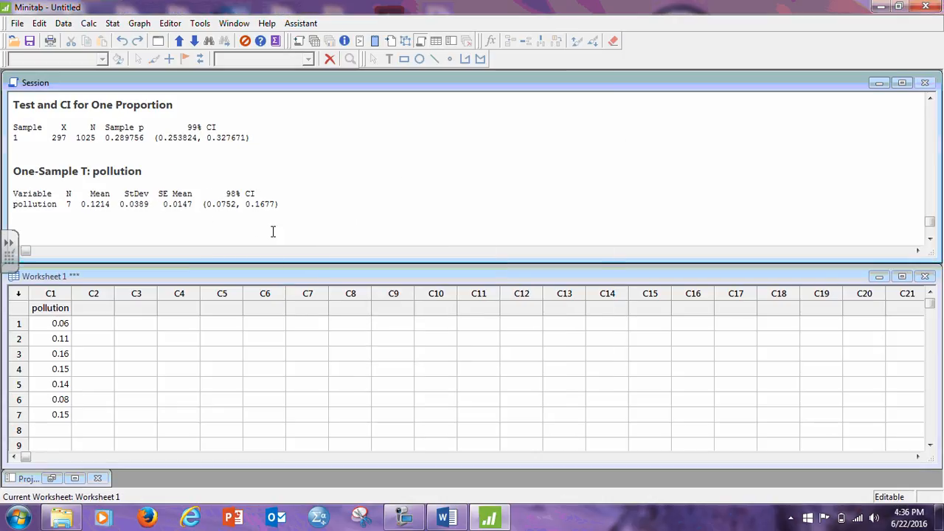
mouse_move(257, 228)
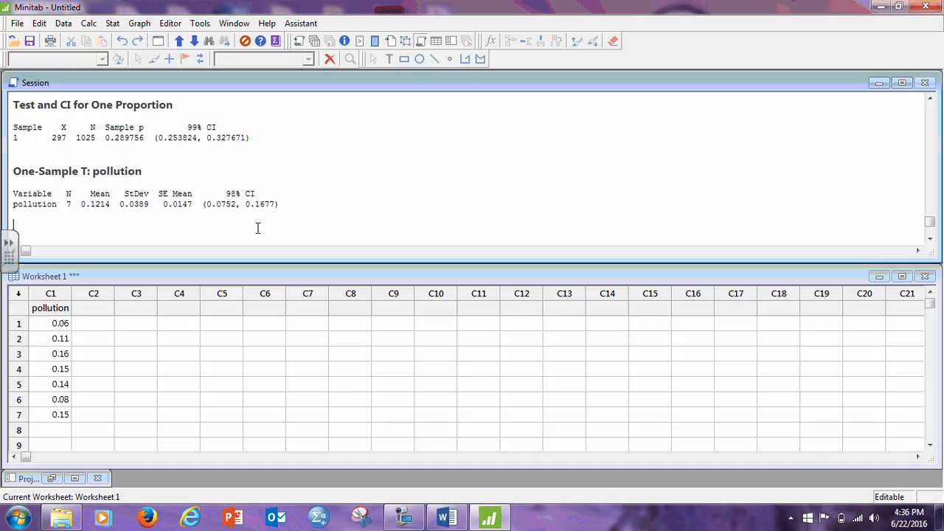
mouse_move(223, 208)
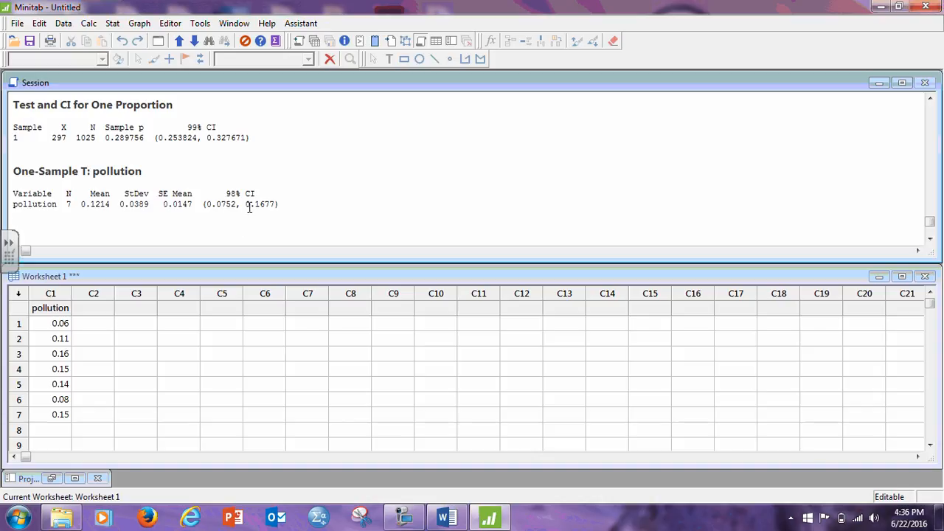
mouse_move(328, 214)
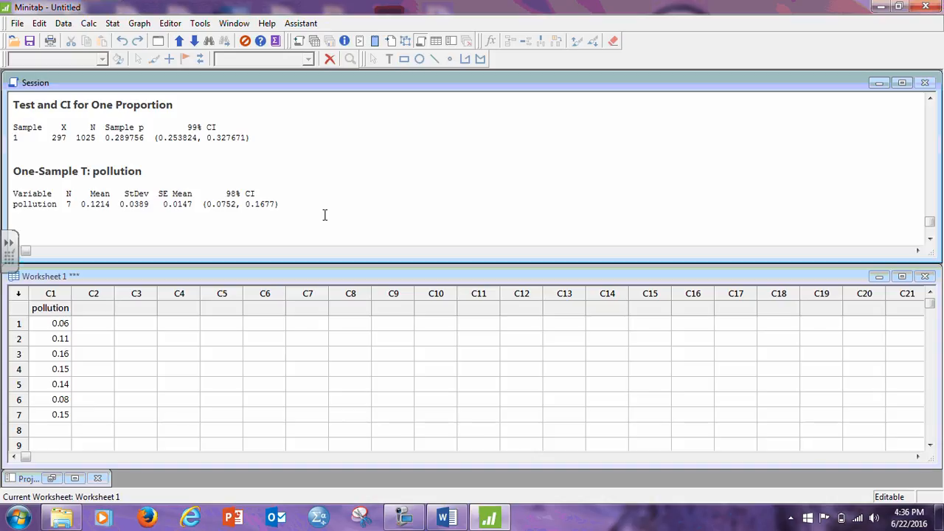
Step: Return to Word and scroll down to the Weights of Bears problem
left_click(446, 516)
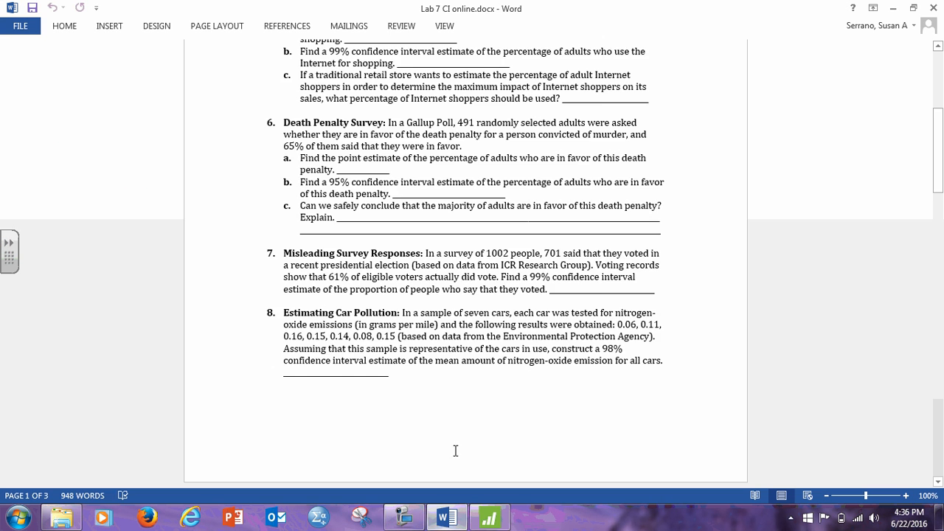
scroll("down", 3)
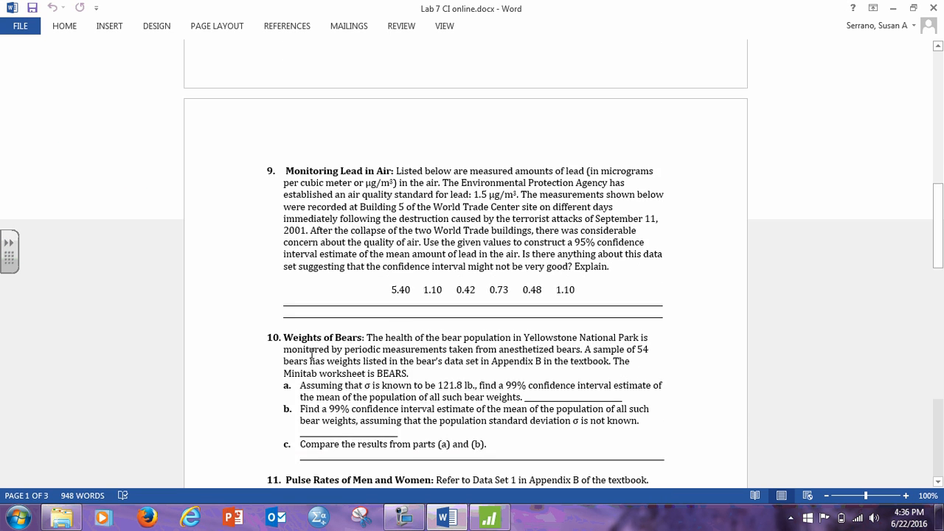
scroll("down", 3)
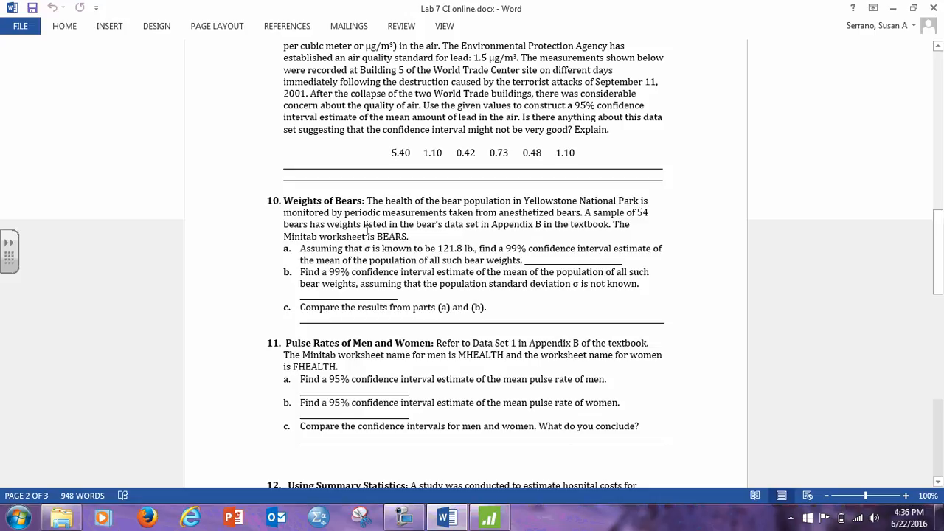
mouse_move(366, 273)
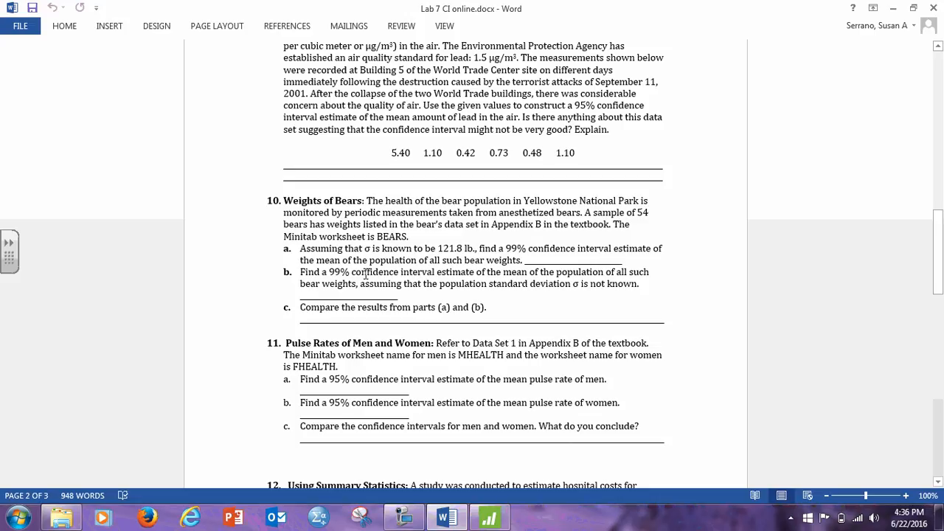
mouse_move(299, 249)
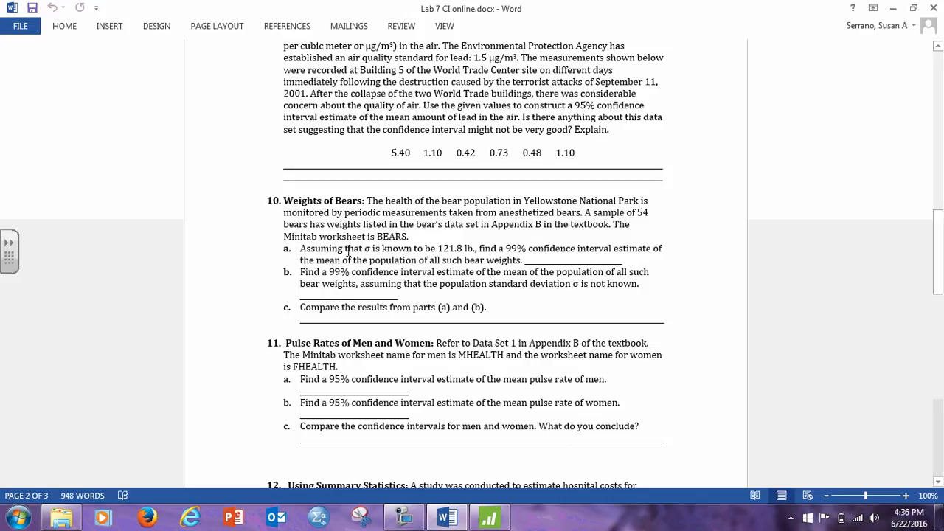
mouse_move(445, 248)
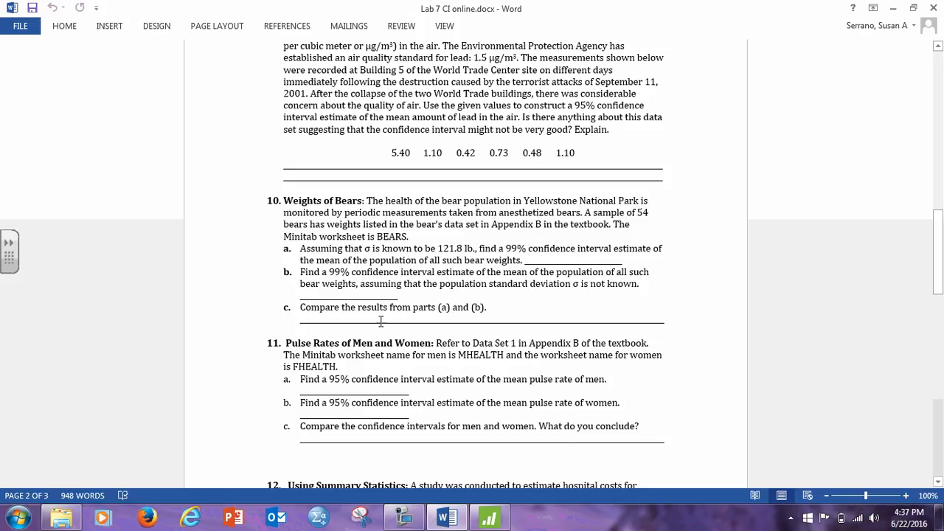
mouse_move(187, 129)
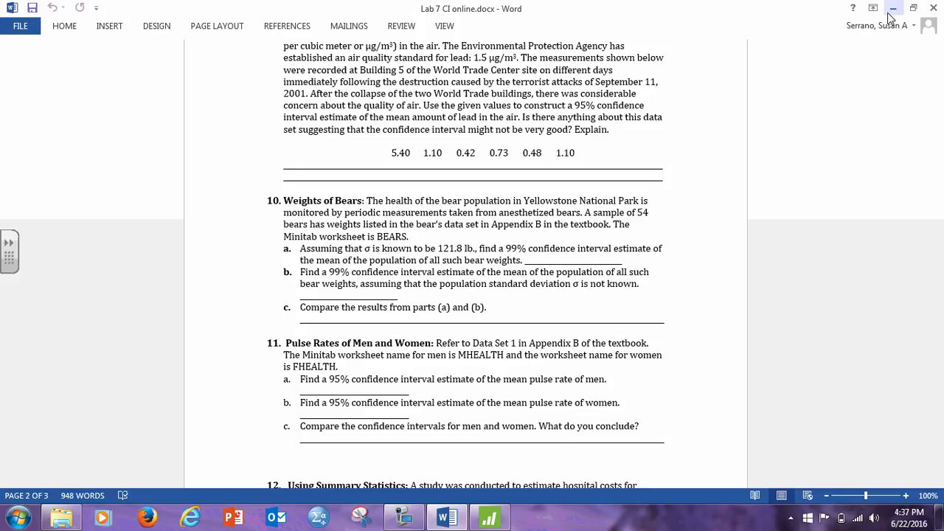
Step: Back in Minitab, open BEARS.MTW from the class folder and accept the copy message
left_click(489, 516)
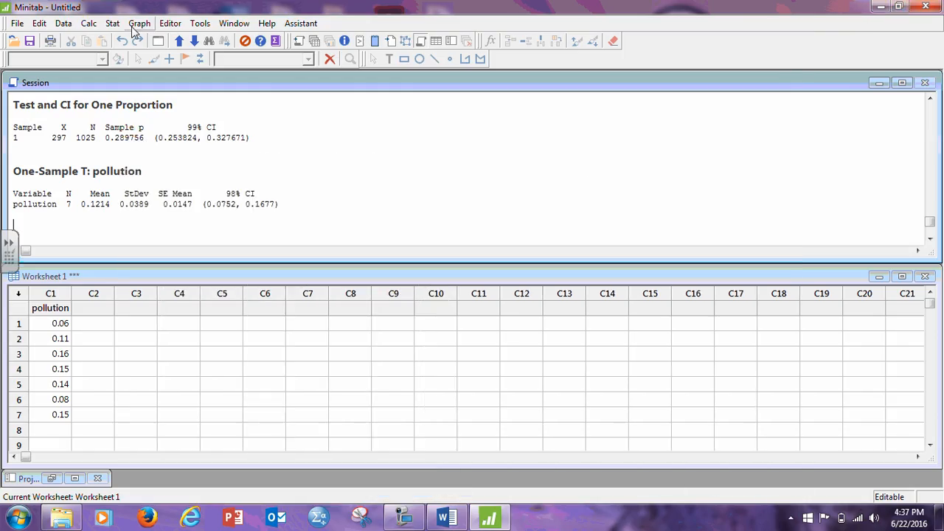
mouse_move(112, 23)
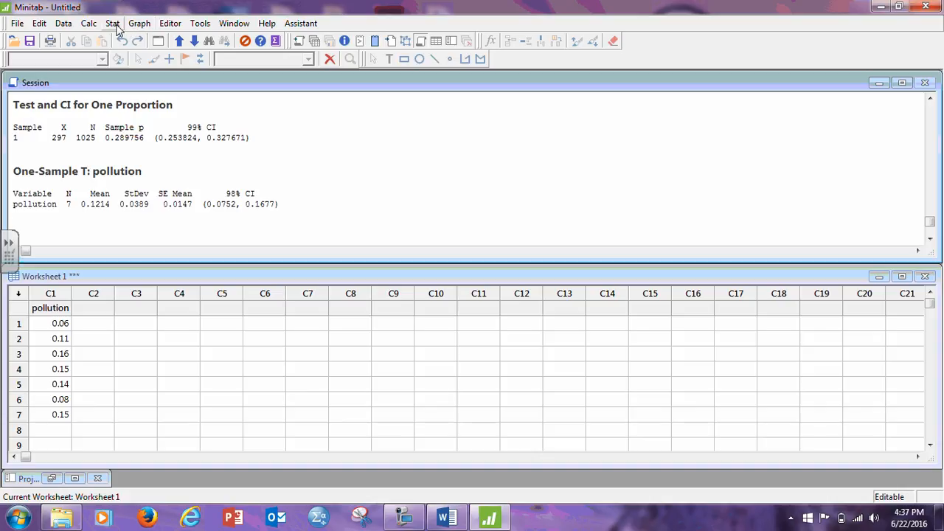
mouse_move(17, 23)
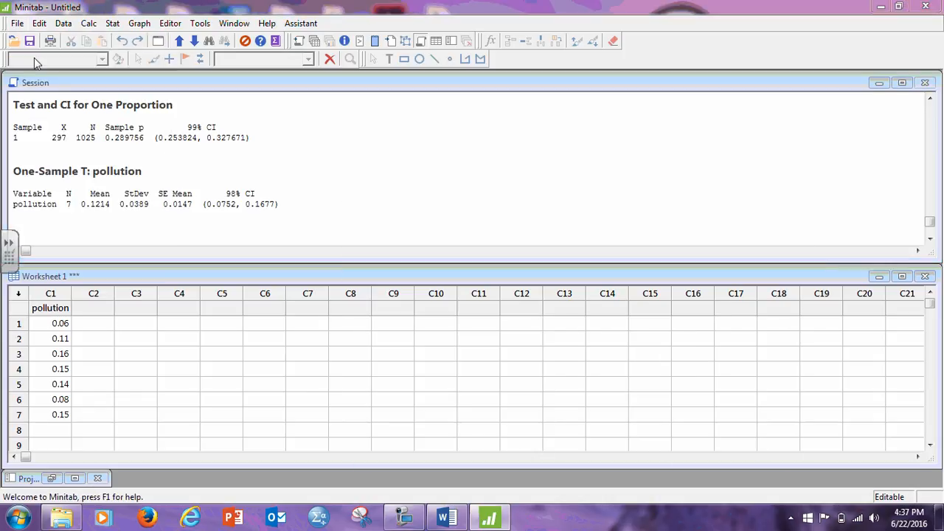
left_click(13, 40)
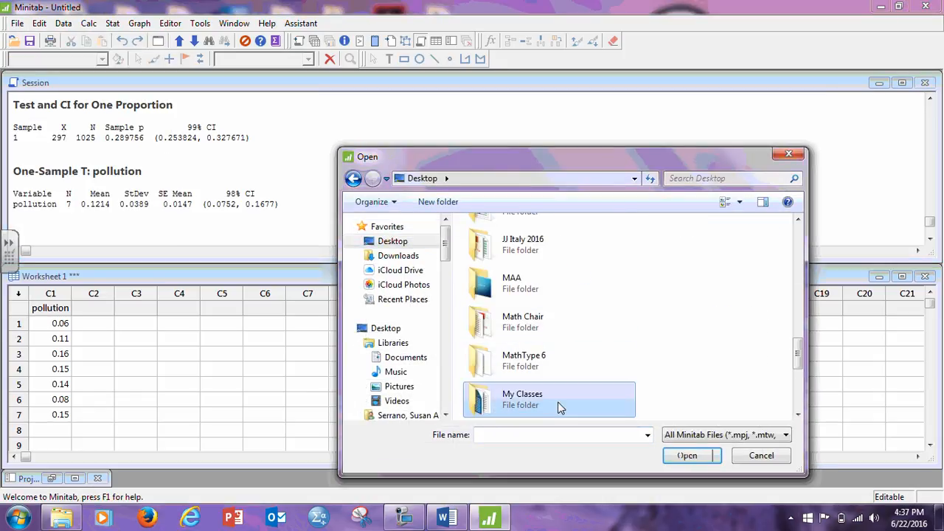
double_click(522, 399)
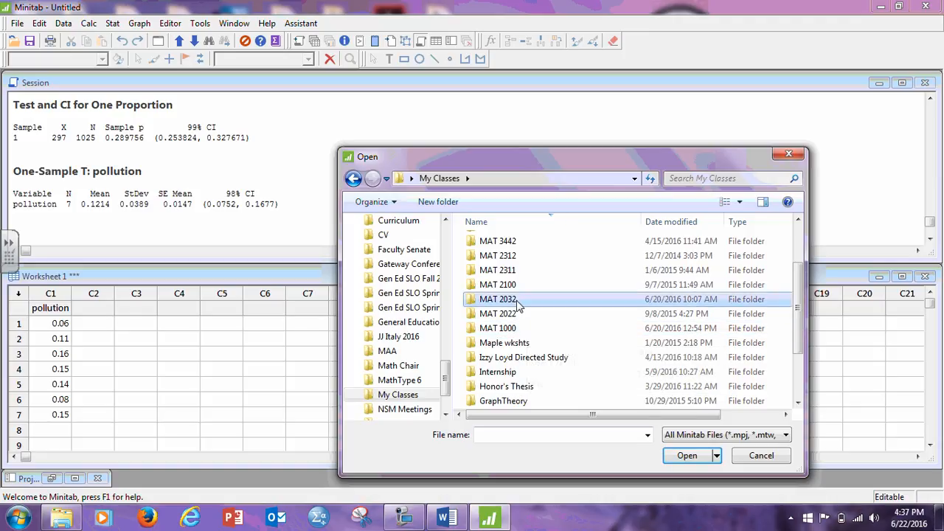
double_click(498, 299)
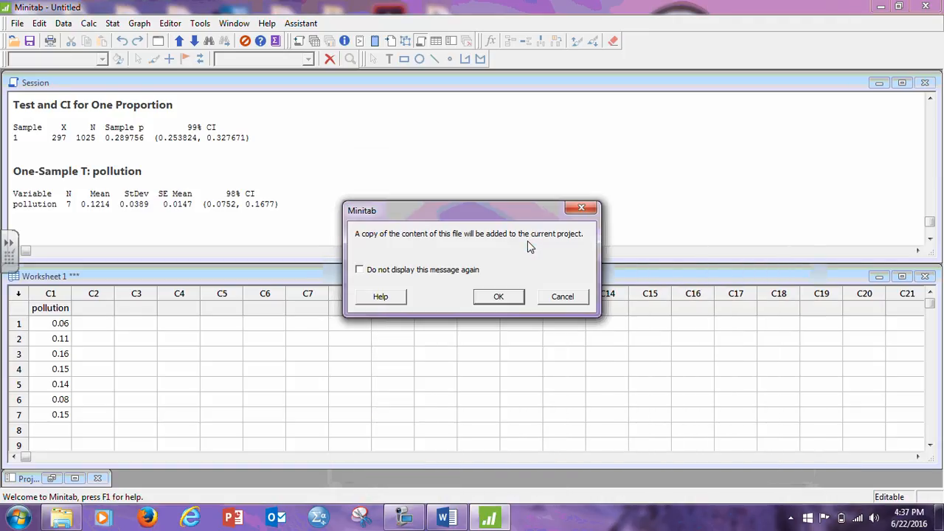
left_click(497, 295)
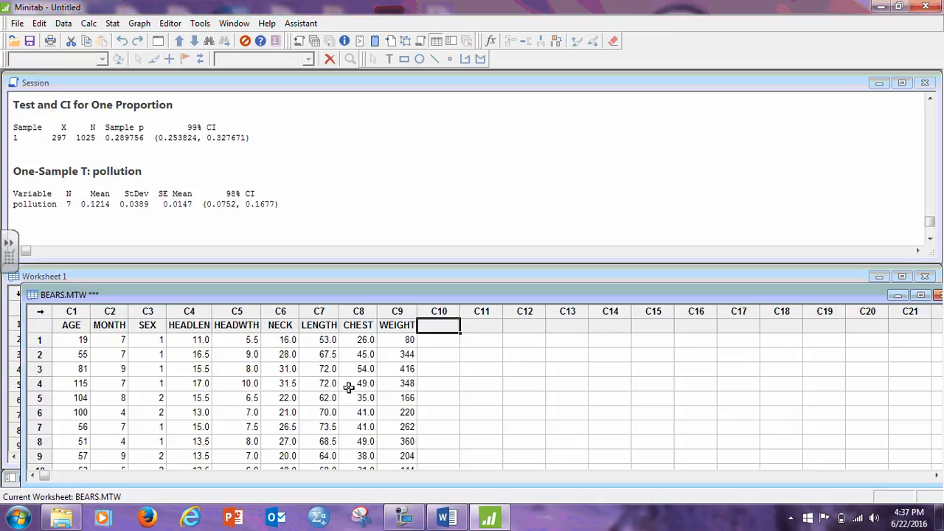
mouse_move(276, 64)
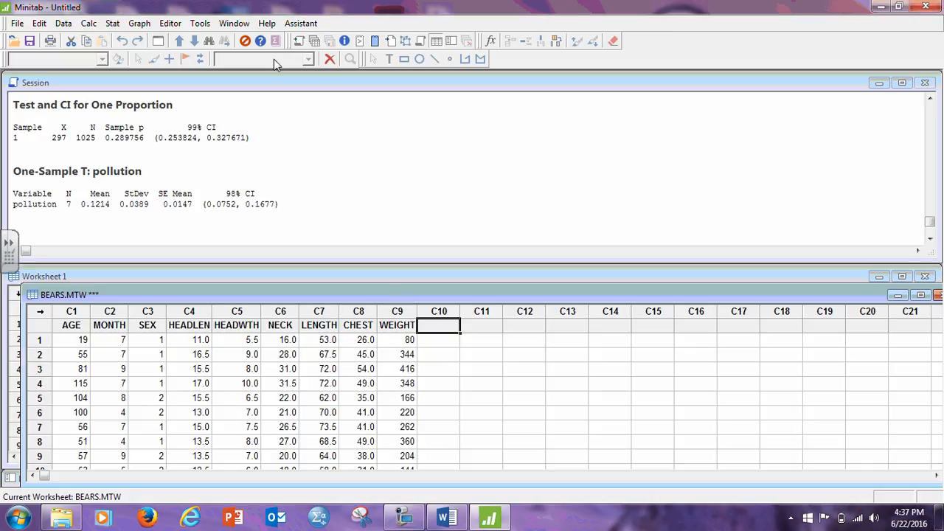
Step: Run a 1-Sample Z on WEIGHT with known standard deviation 121.8 at 99% confidence
left_click(112, 23)
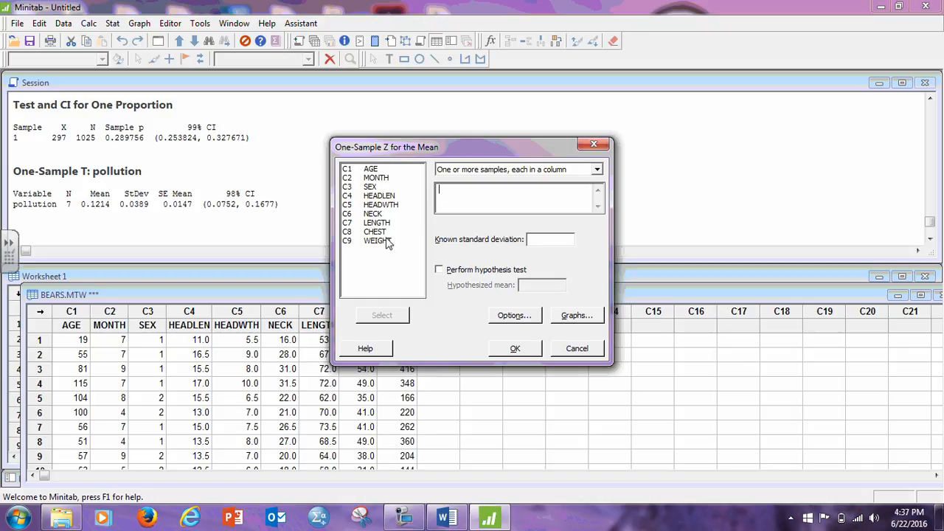
double_click(376, 240)
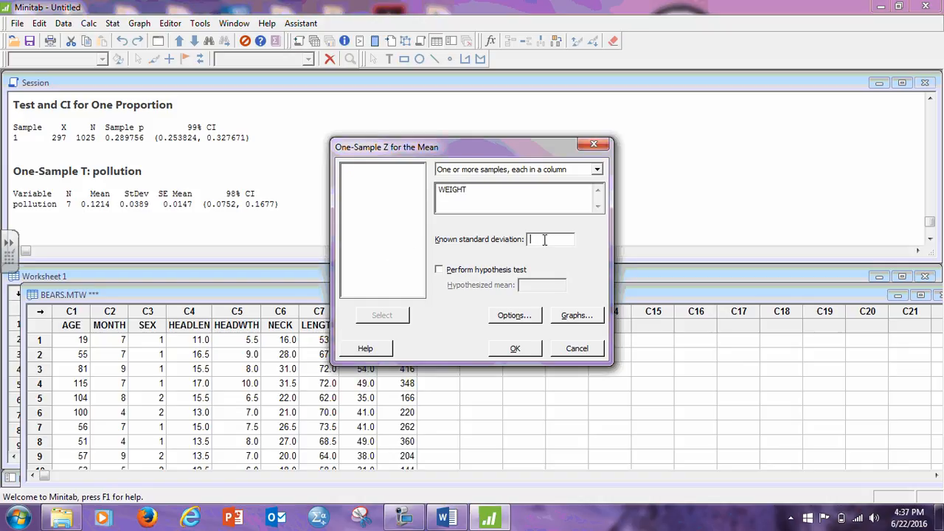
type("121")
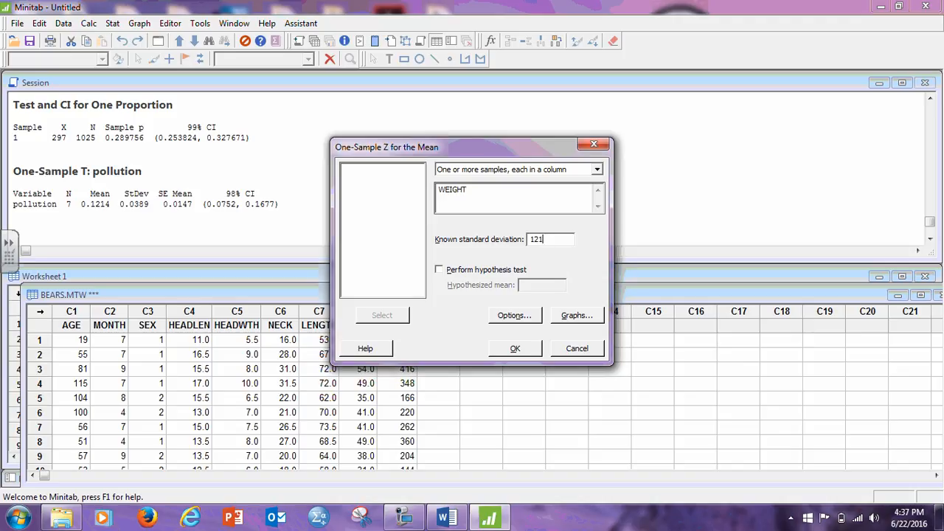
type(".8")
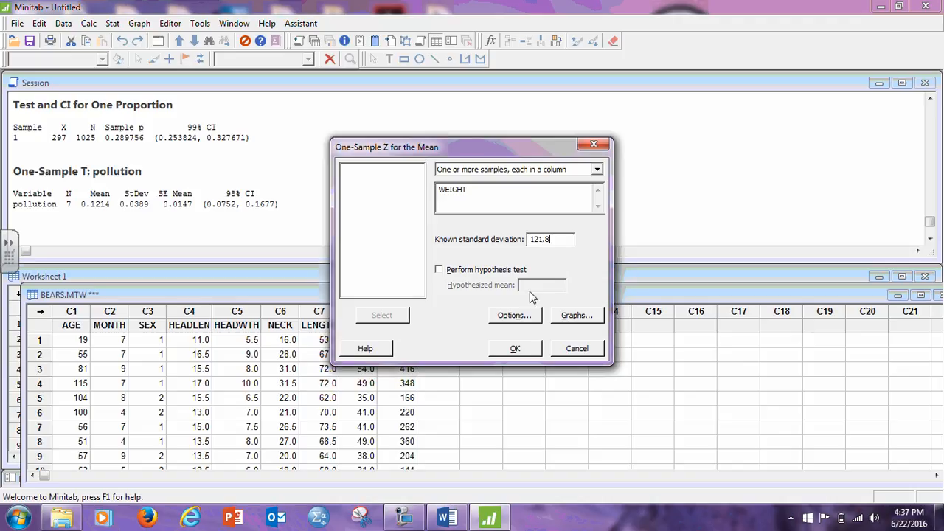
left_click(514, 315)
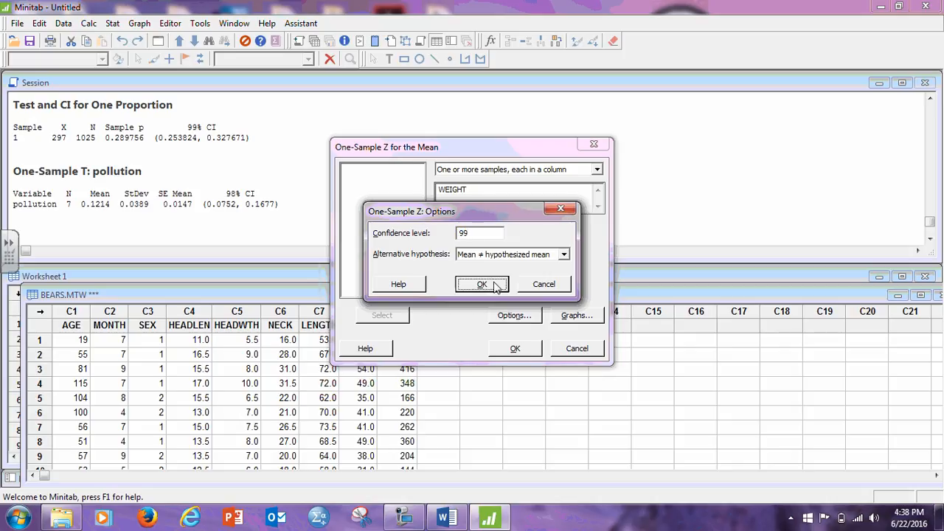
left_click(480, 284)
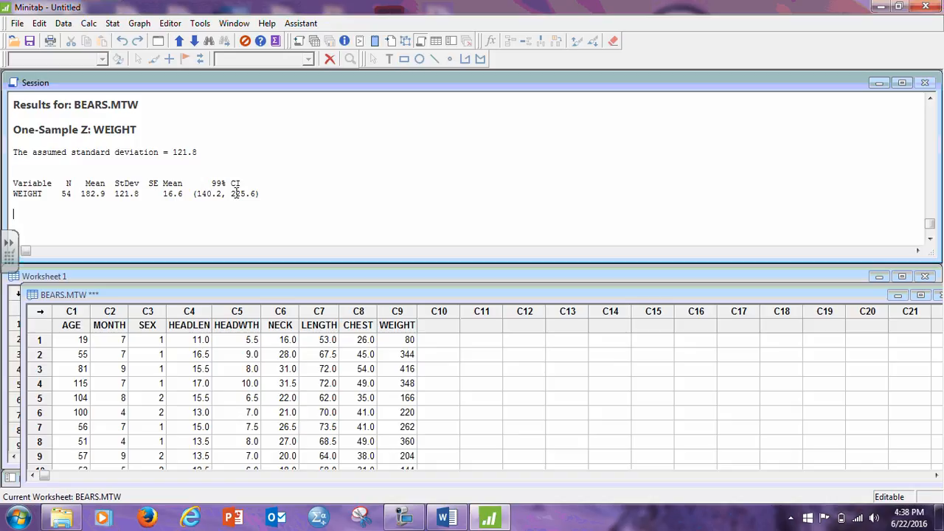
mouse_move(446, 516)
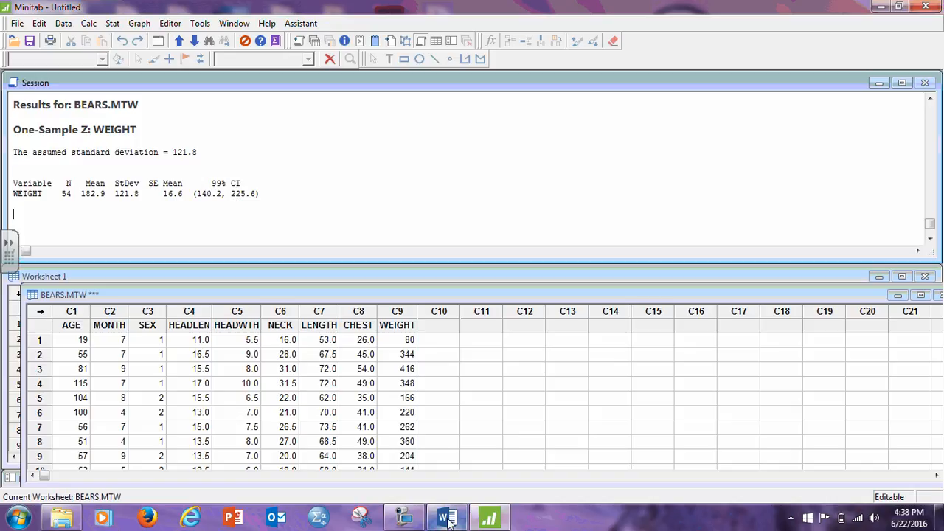
mouse_move(490, 498)
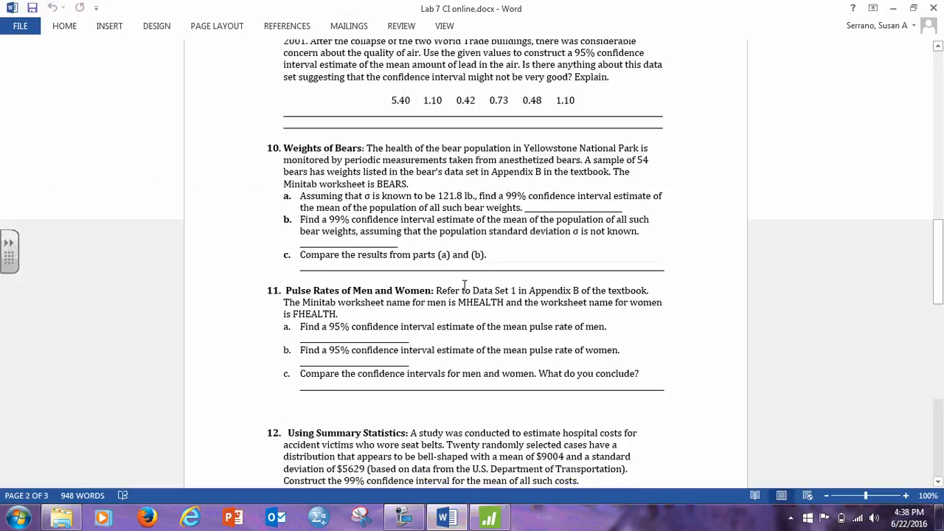
scroll("down", 3)
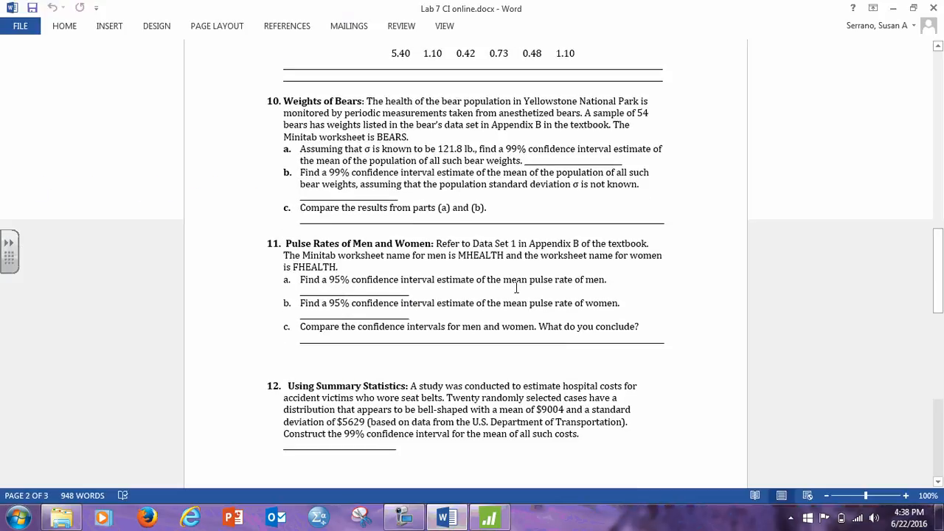
mouse_move(294, 273)
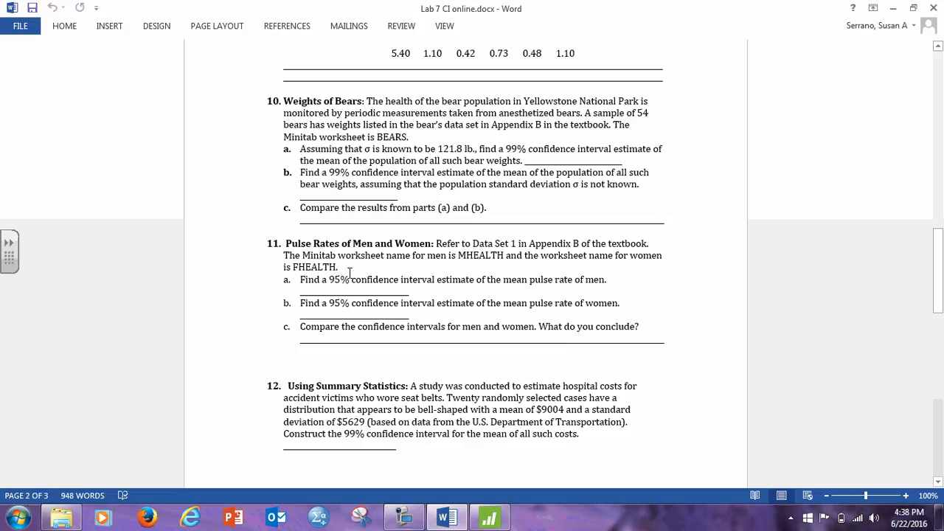
scroll("down", 3)
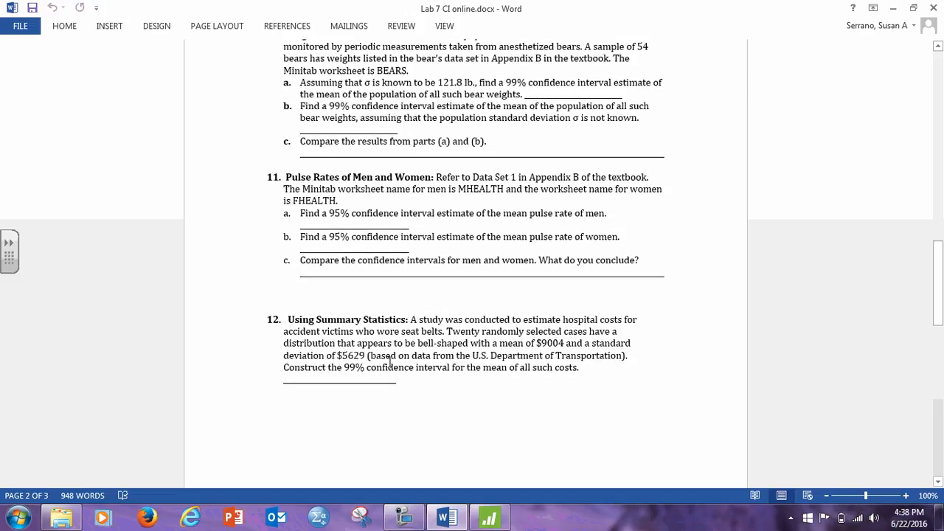
scroll("down", 3)
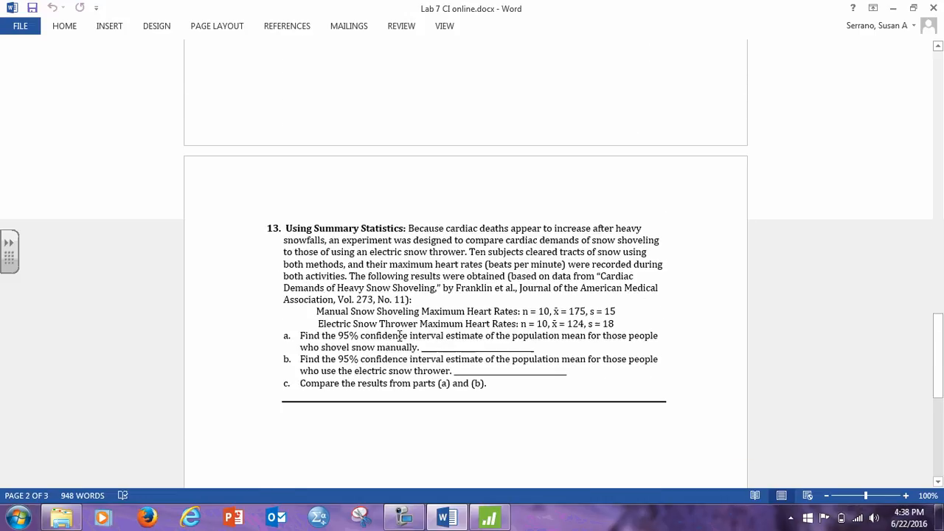
scroll("down", 3)
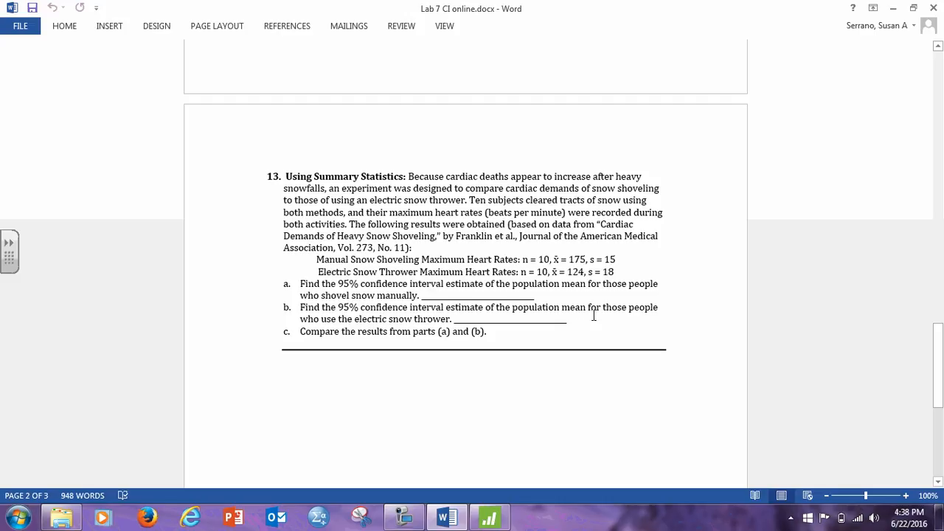
mouse_move(562, 310)
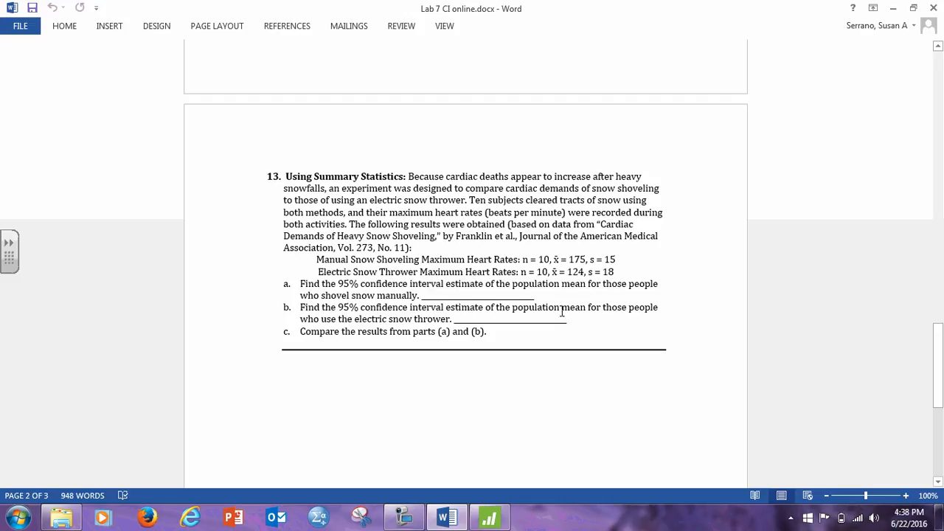
mouse_move(505, 271)
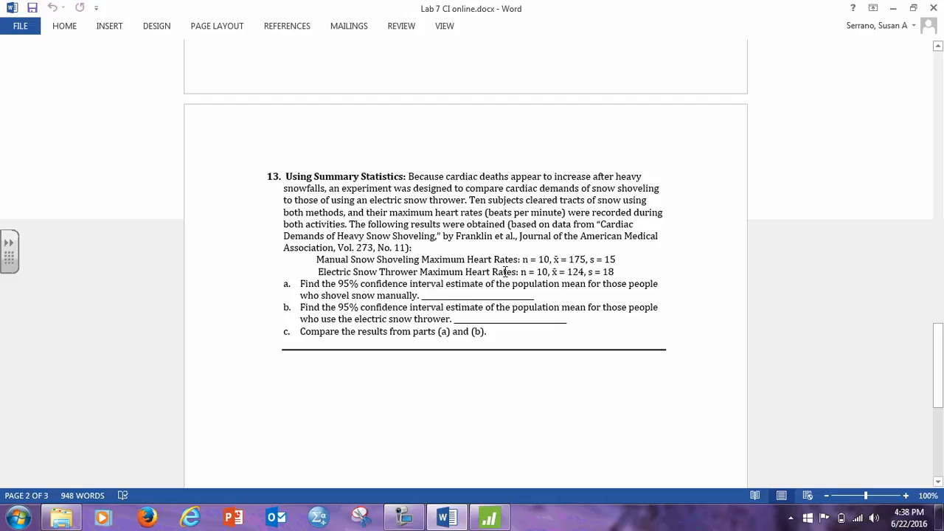
scroll("down", 3)
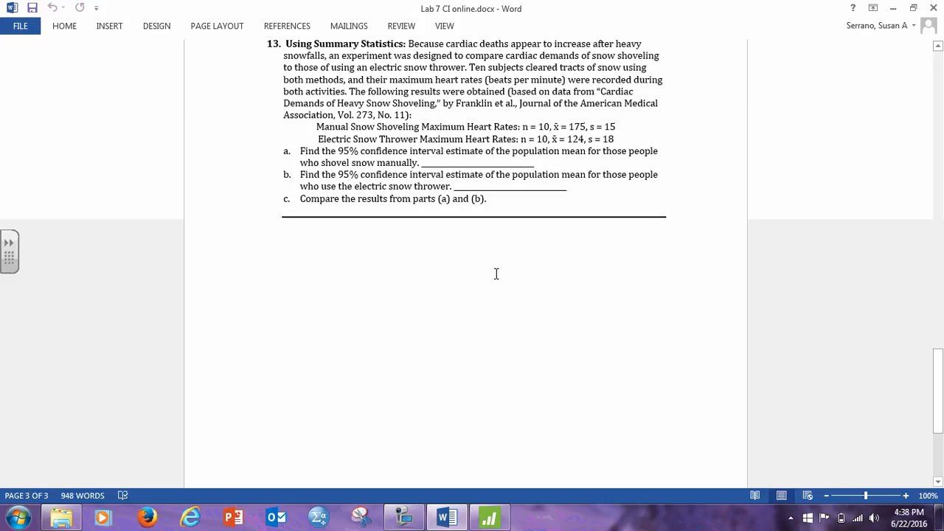
scroll("down", 3)
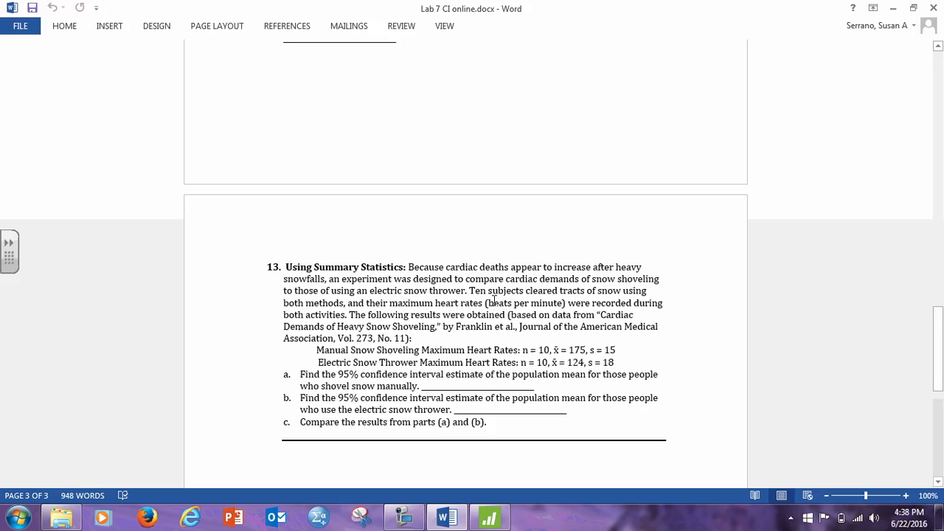
scroll("up", 3)
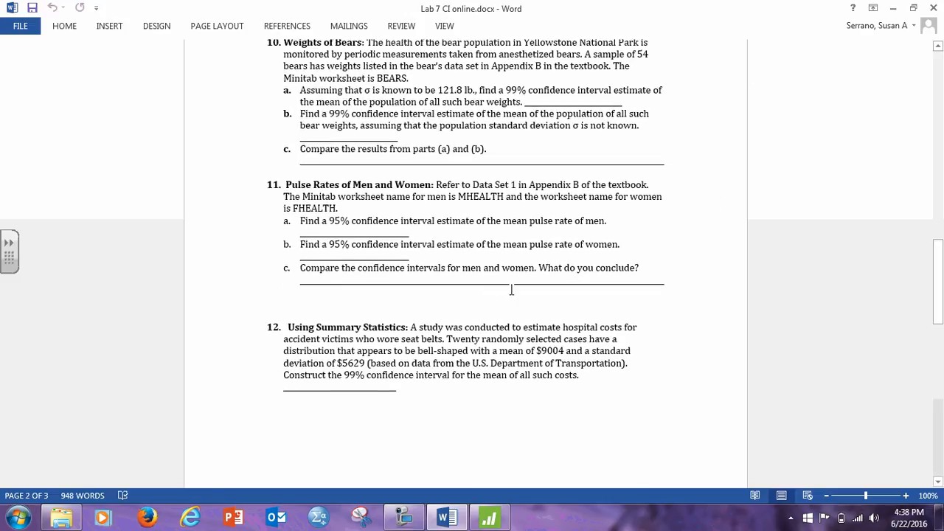
scroll("up", 3)
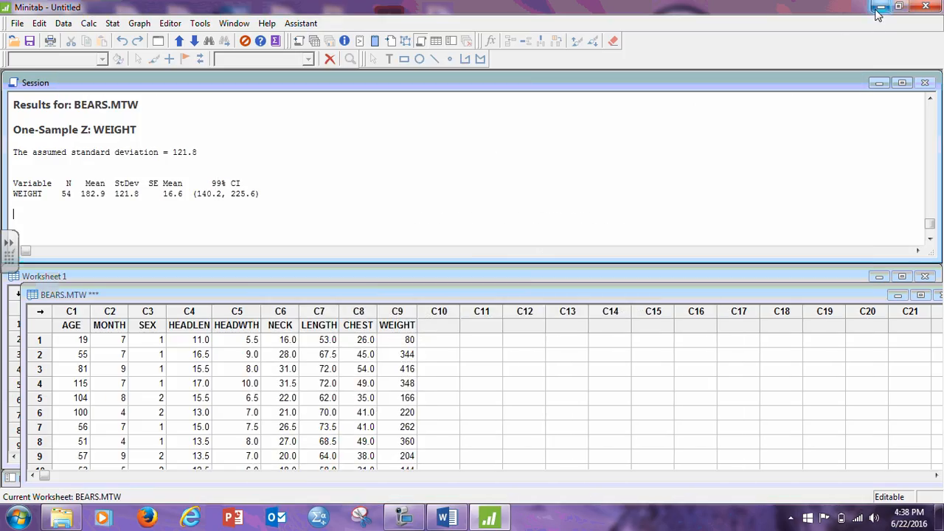
Step: Minimize the Minitab window after computing the 140.2 to 225.6 bear weight interval
left_click(882, 7)
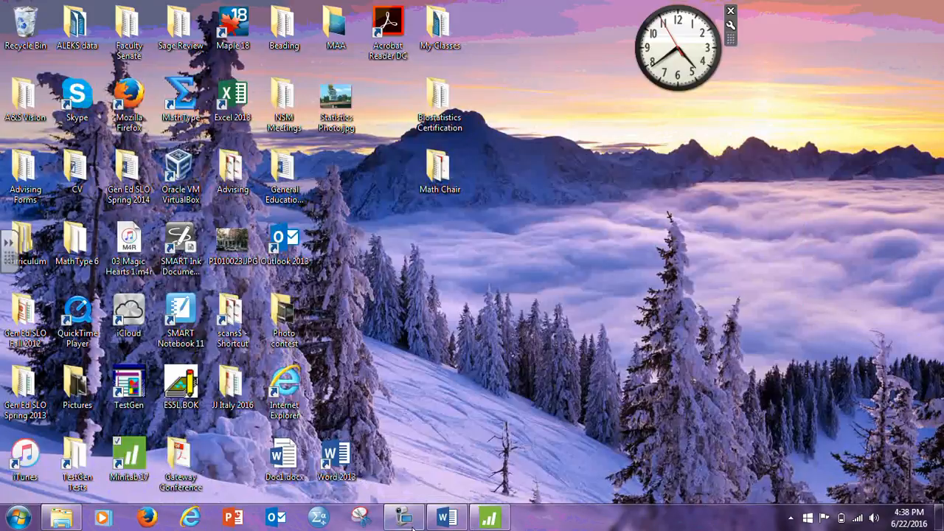
left_click(403, 516)
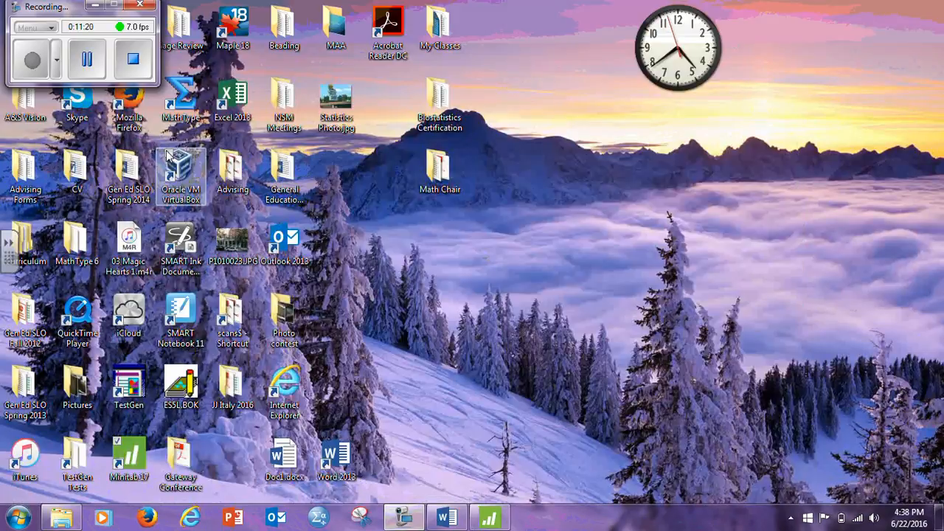
mouse_move(87, 59)
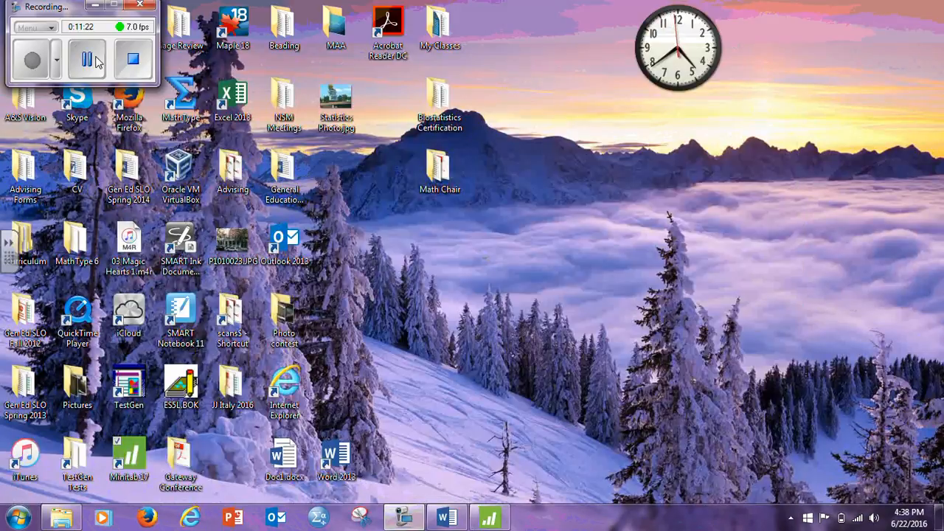